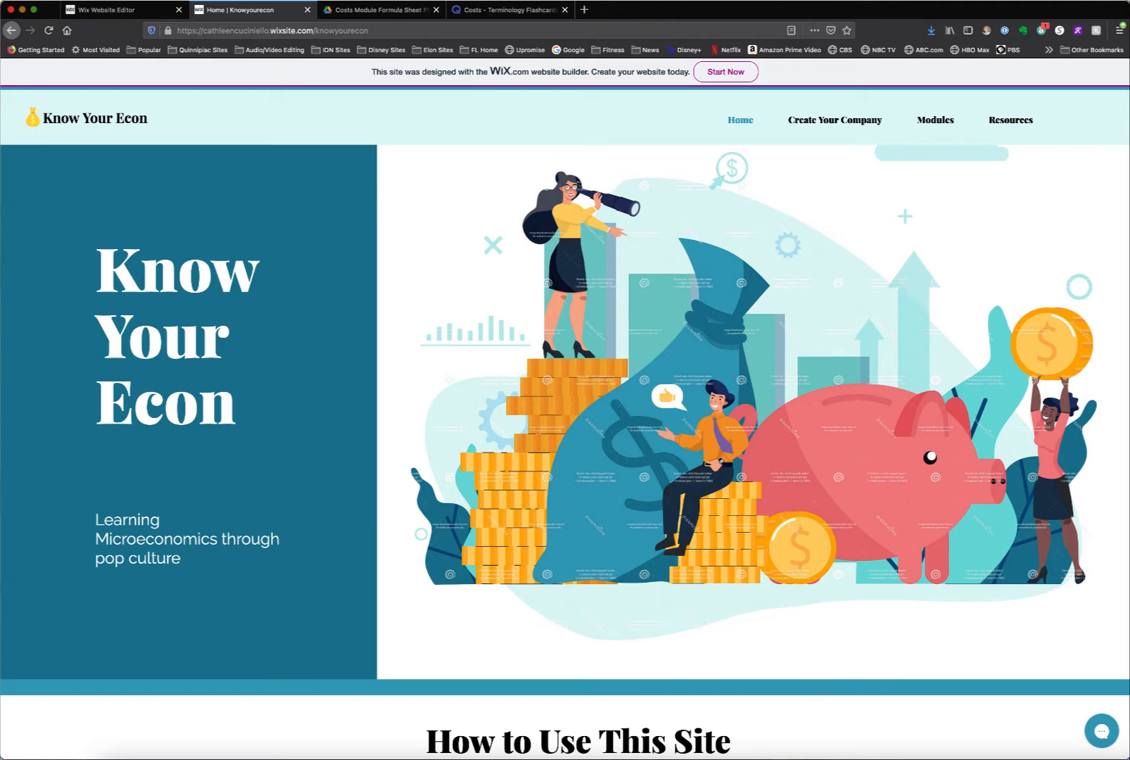
pyautogui.moveTo(993, 280)
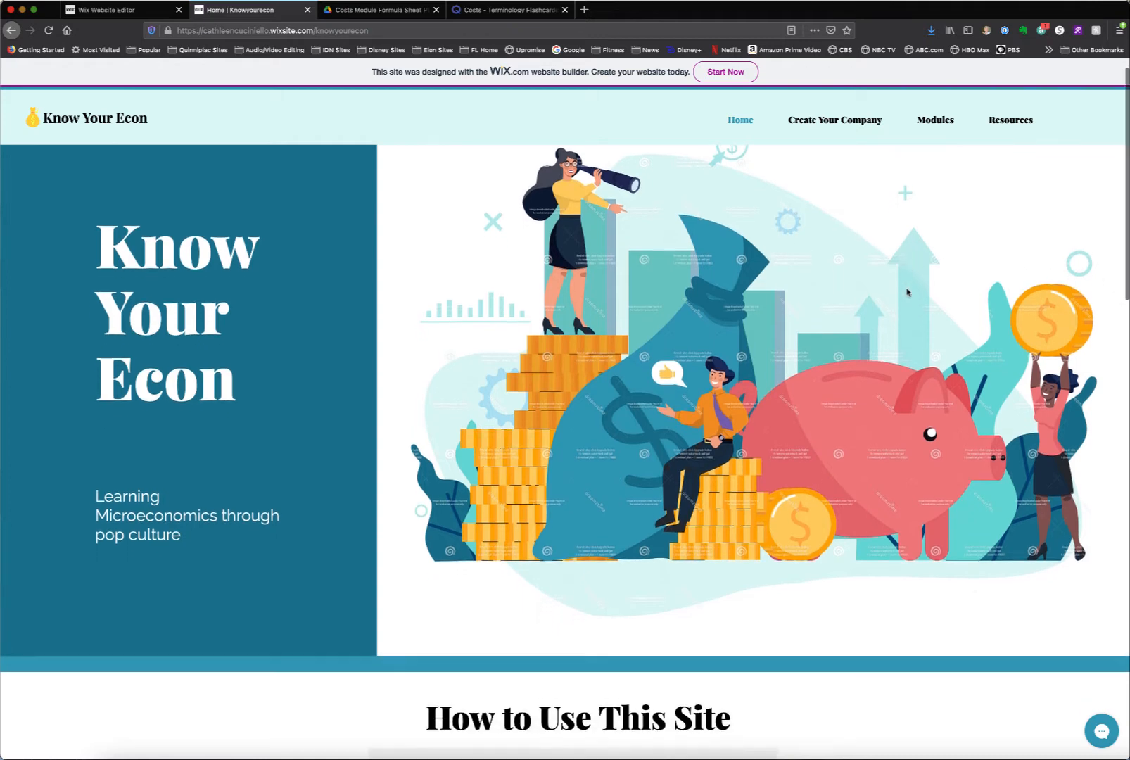
# Step: Scroll the home page from the banner past the intro video to Do This First and Find a Topic
pyautogui.scroll(-3)
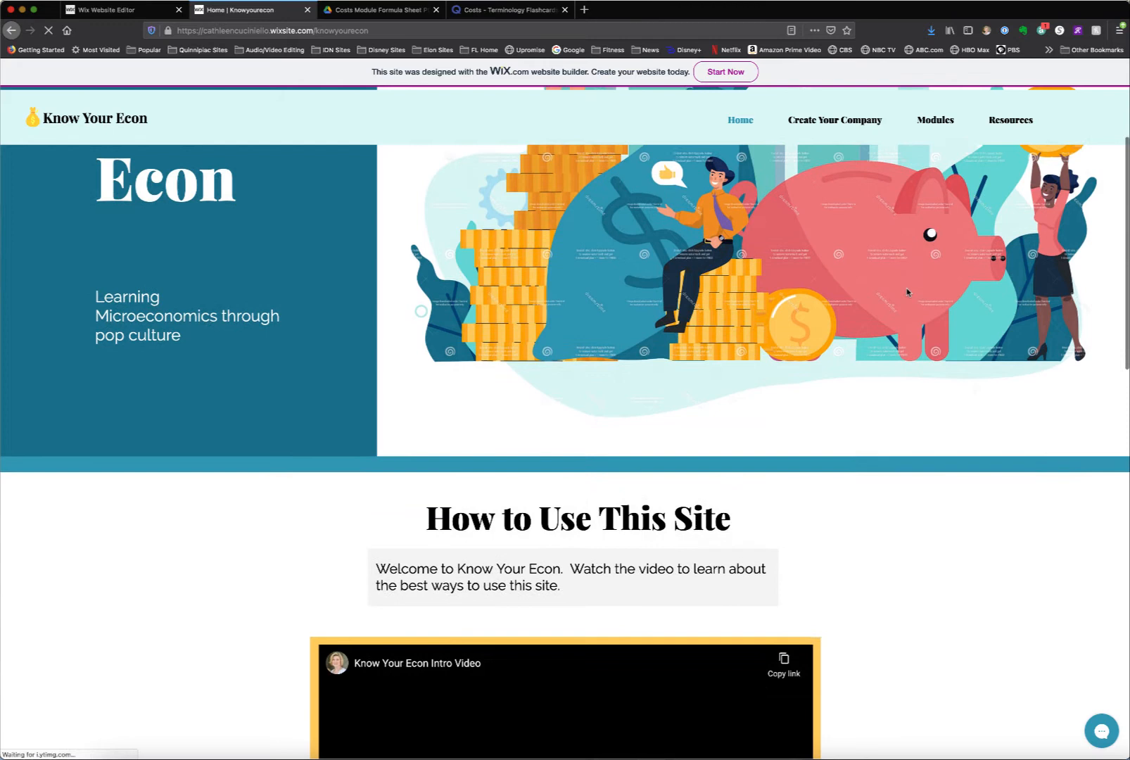
pyautogui.scroll(-3)
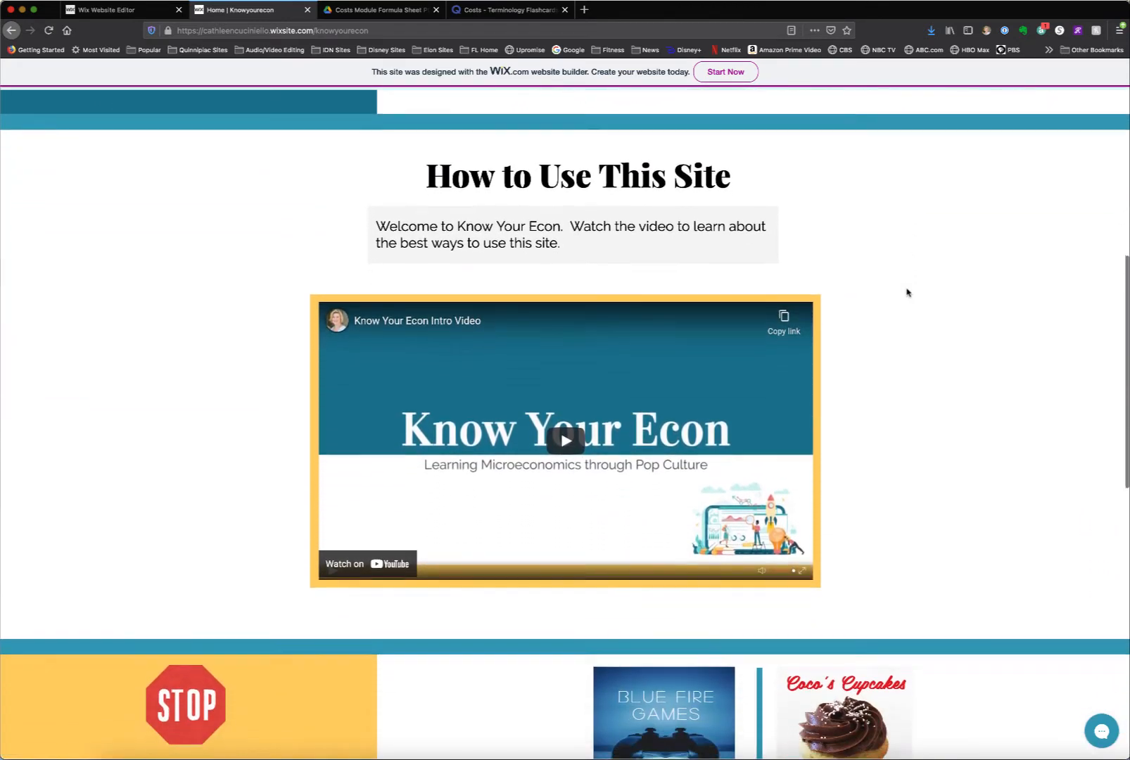
pyautogui.scroll(-3)
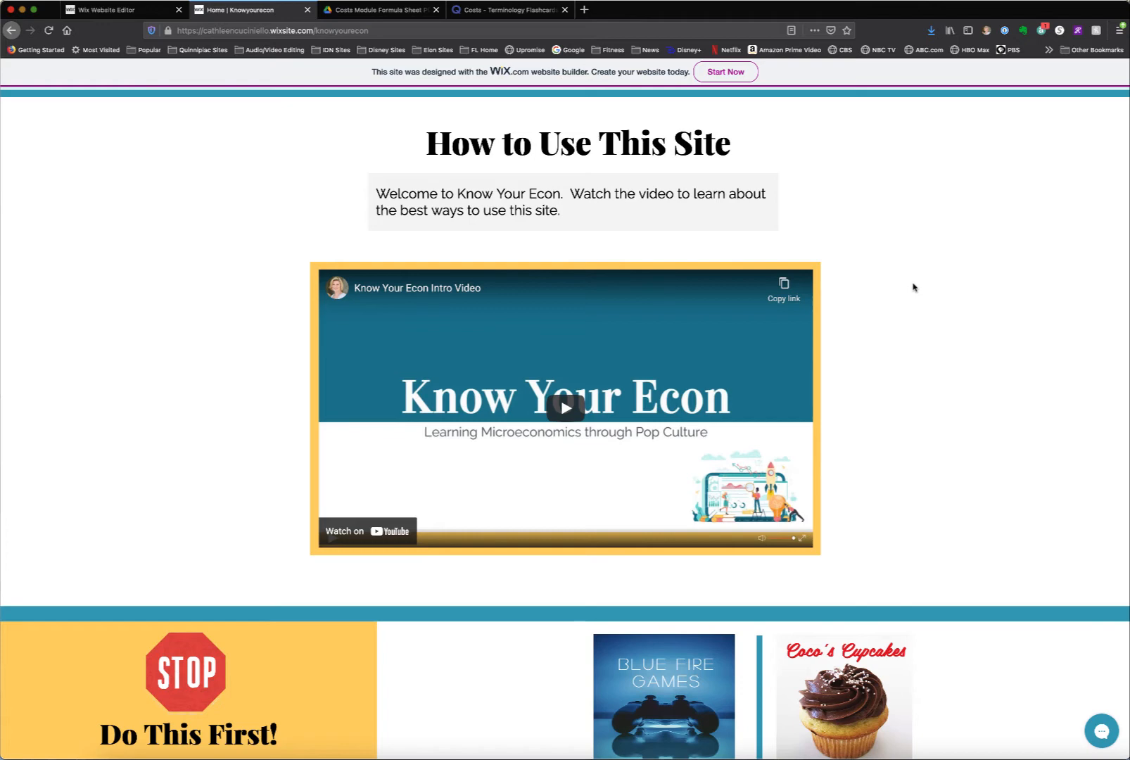
pyautogui.scroll(-3)
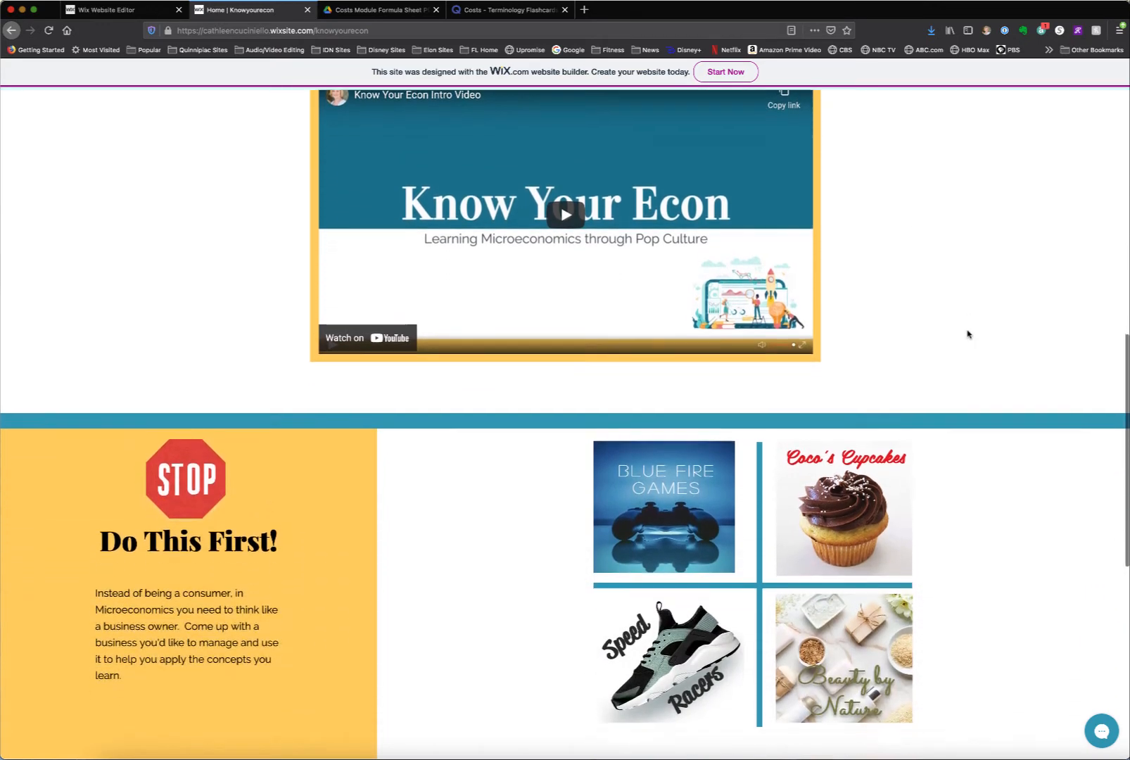
pyautogui.scroll(-3)
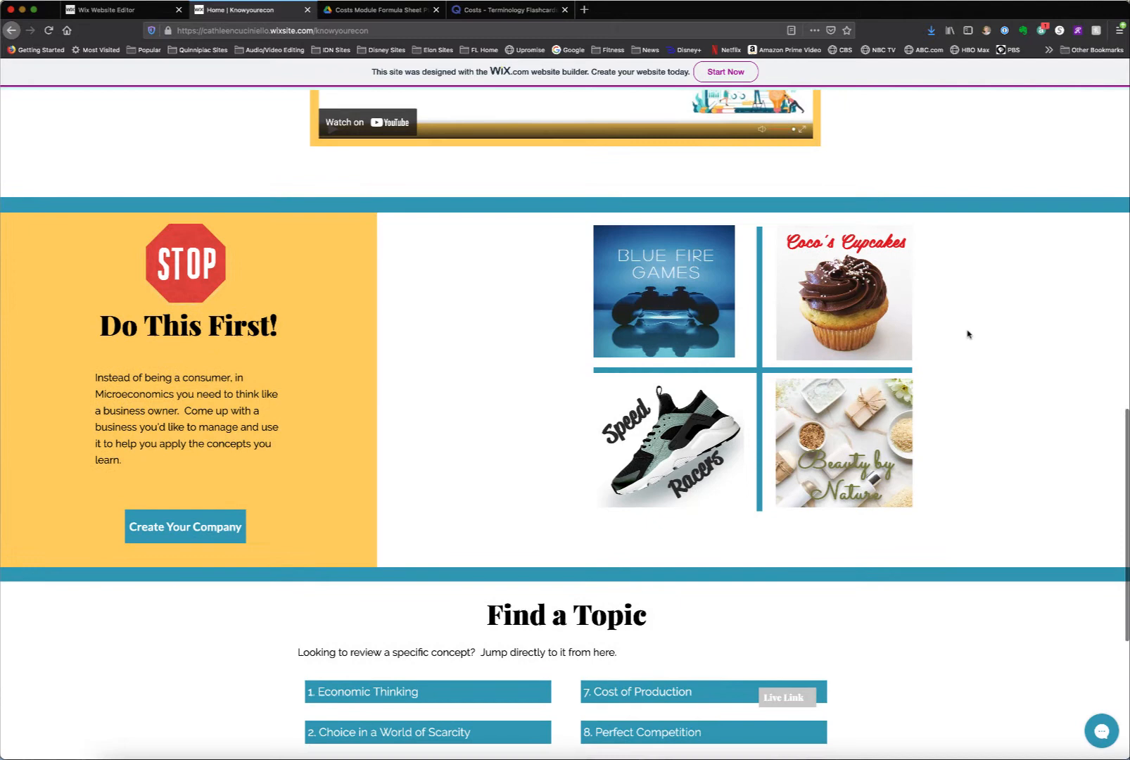
pyautogui.scroll(-3)
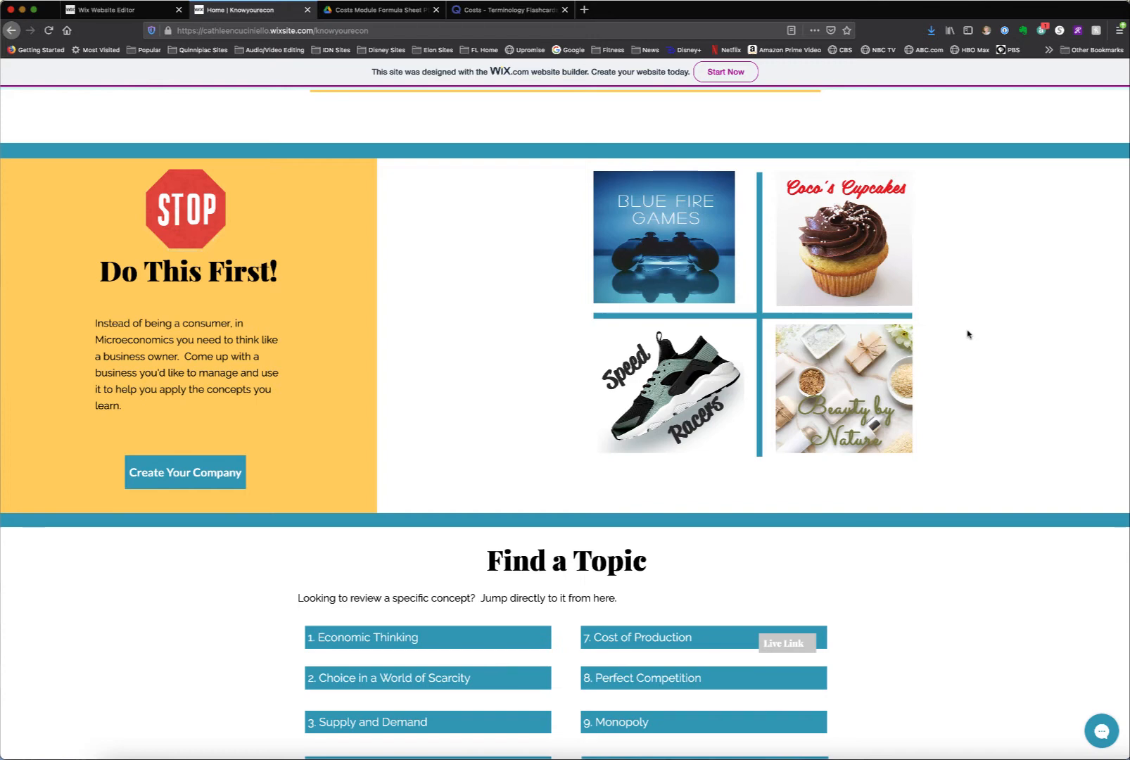
pyautogui.moveTo(909, 479)
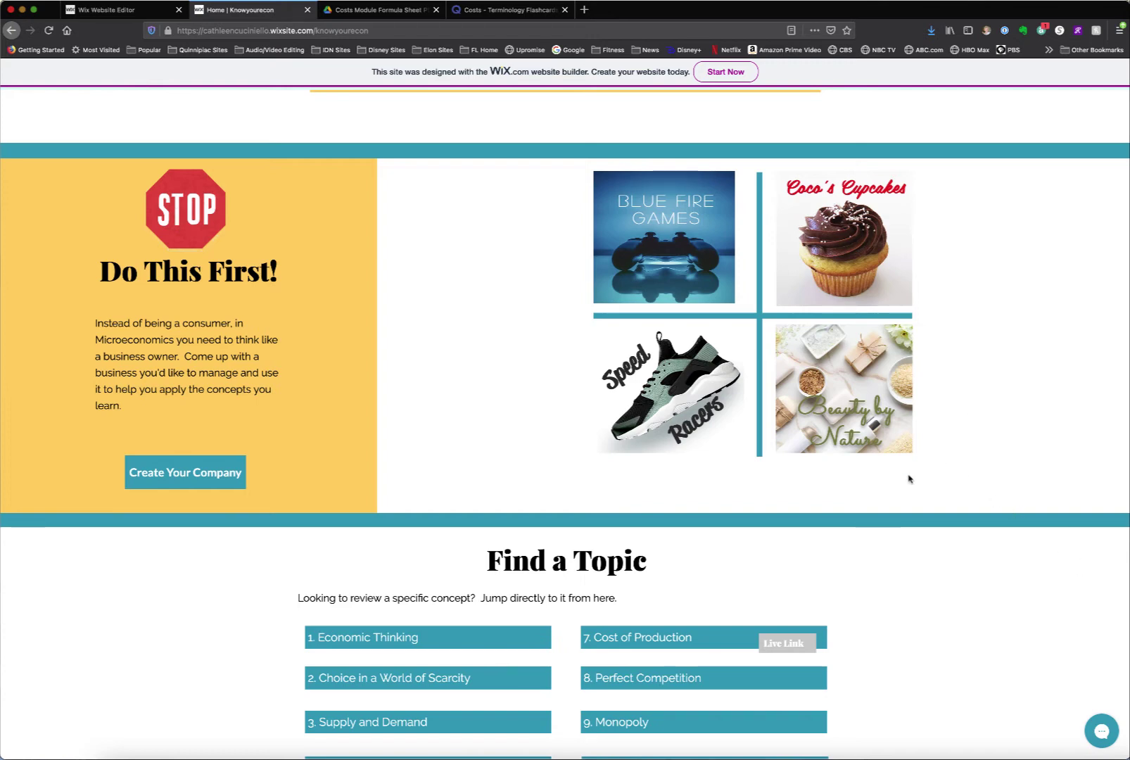
pyautogui.moveTo(367, 377)
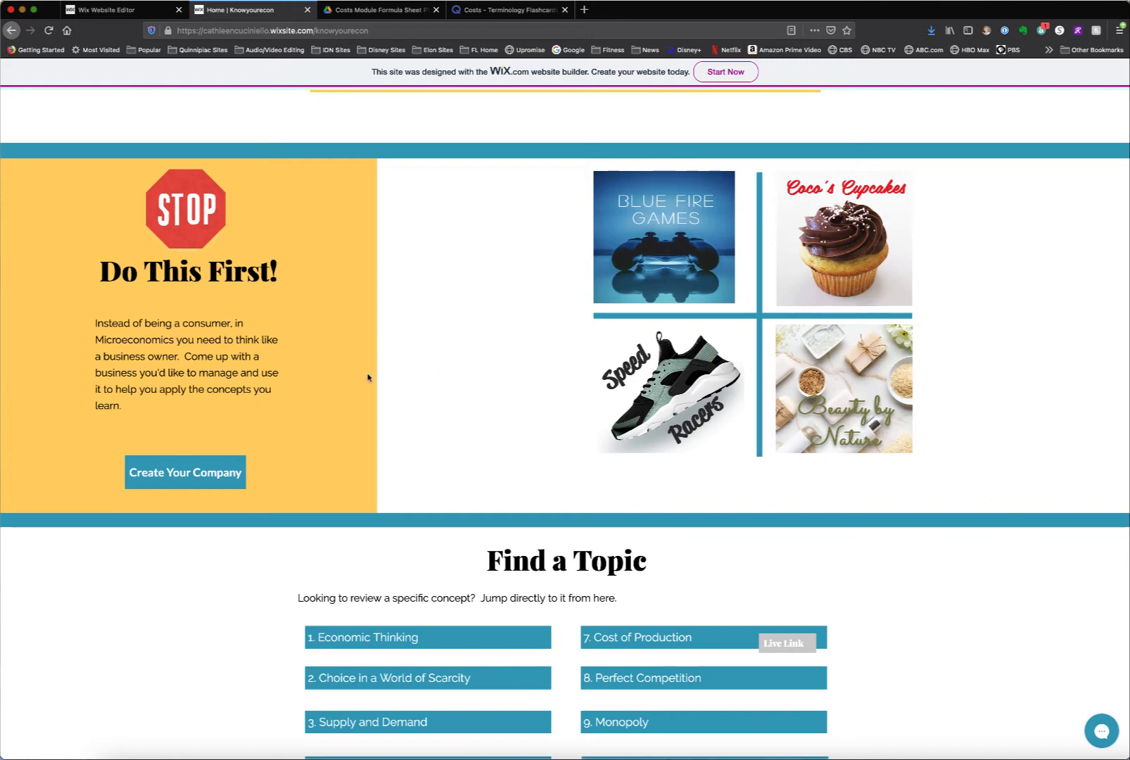
# Step: Go to the Create Your Company page and scroll through its product questions and Company Profile document
pyautogui.click(185, 473)
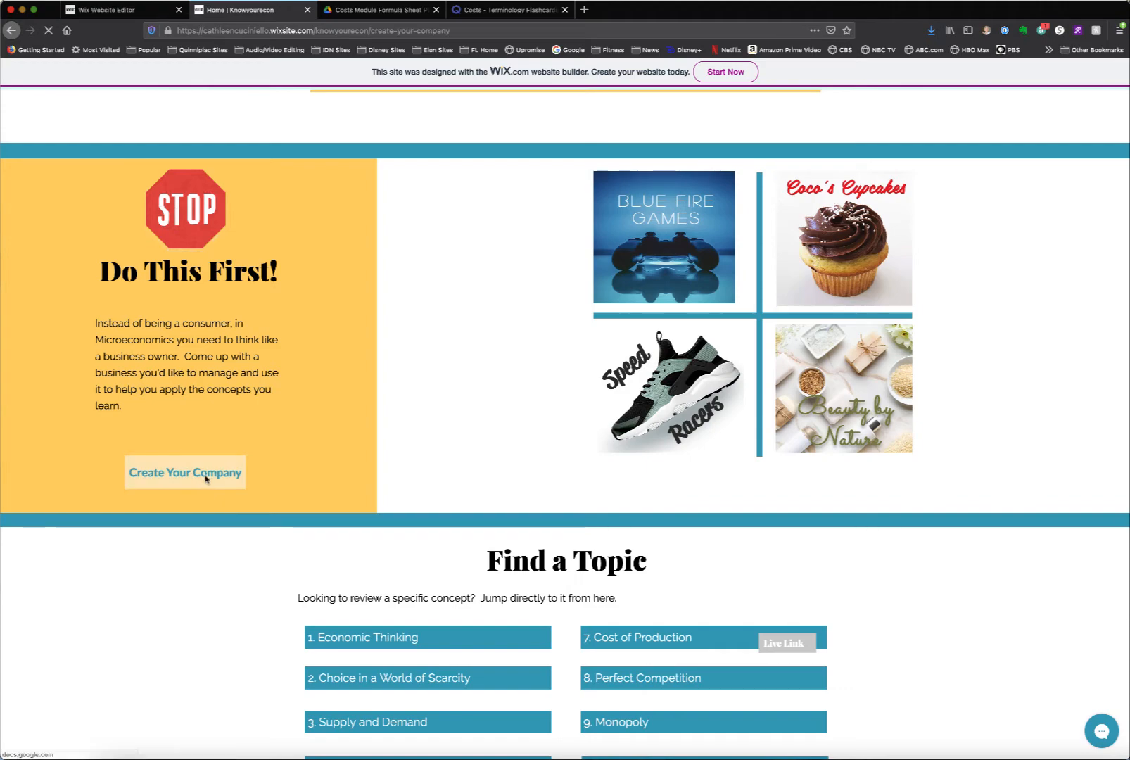
pyautogui.click(185, 472)
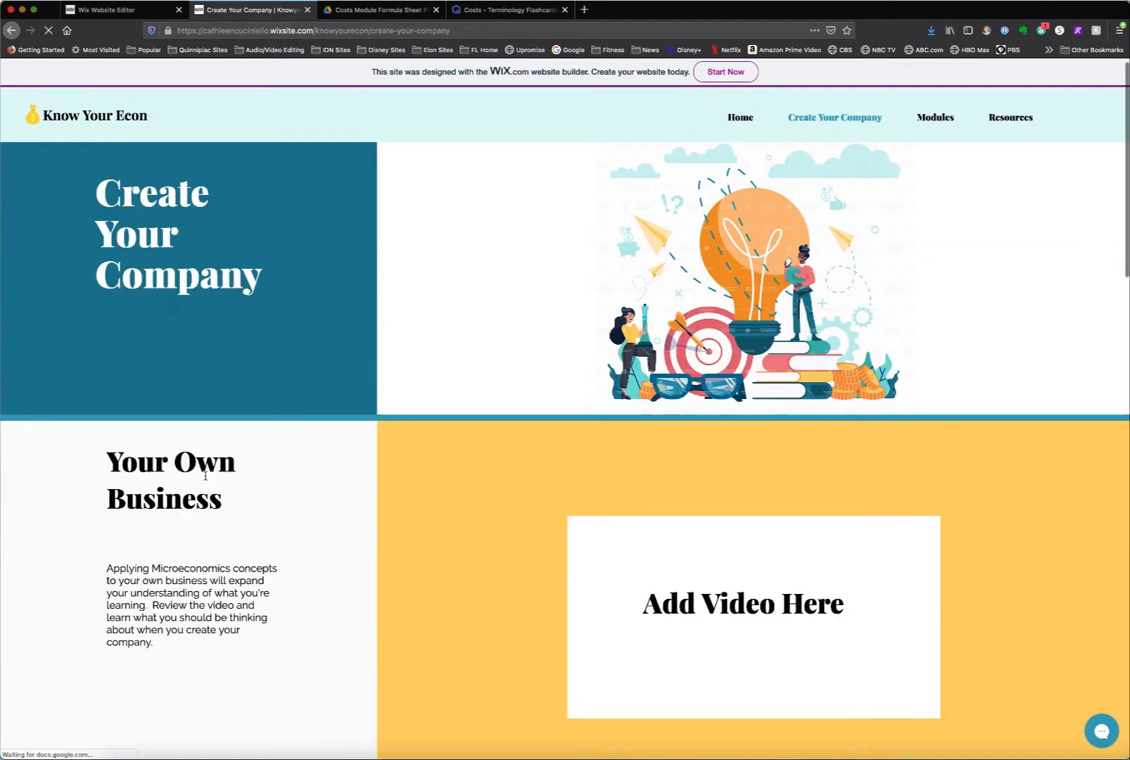
pyautogui.scroll(-3)
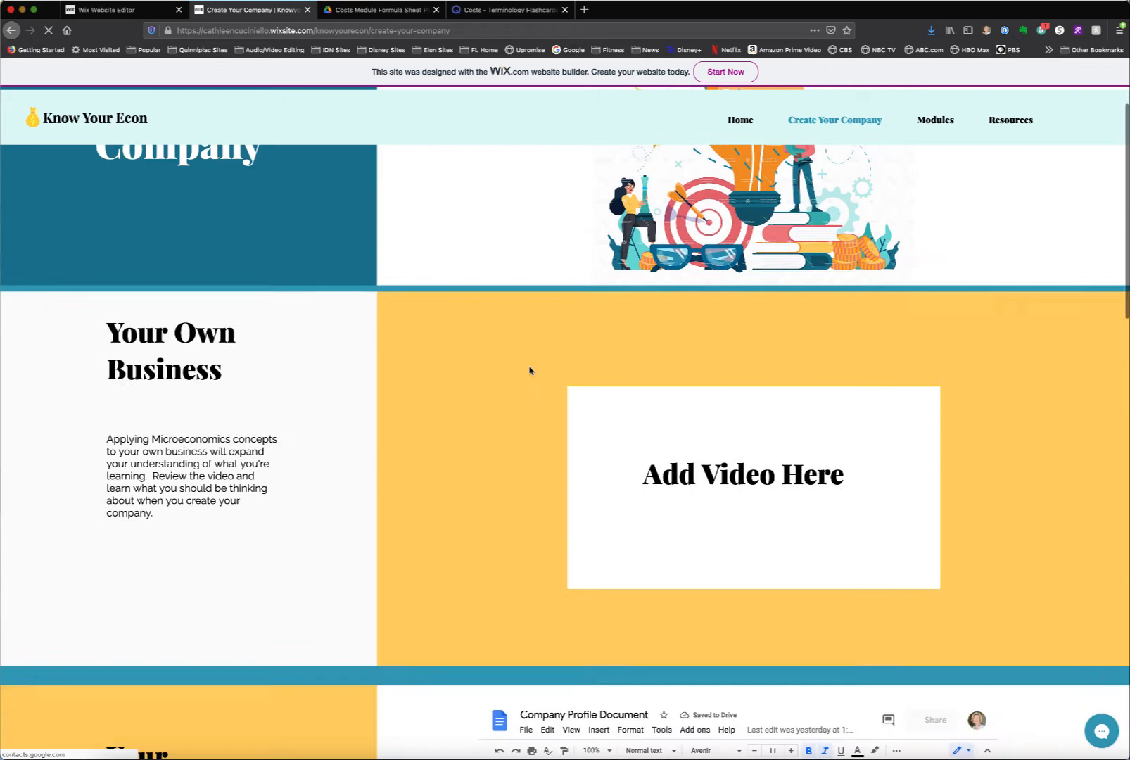
pyautogui.scroll(-3)
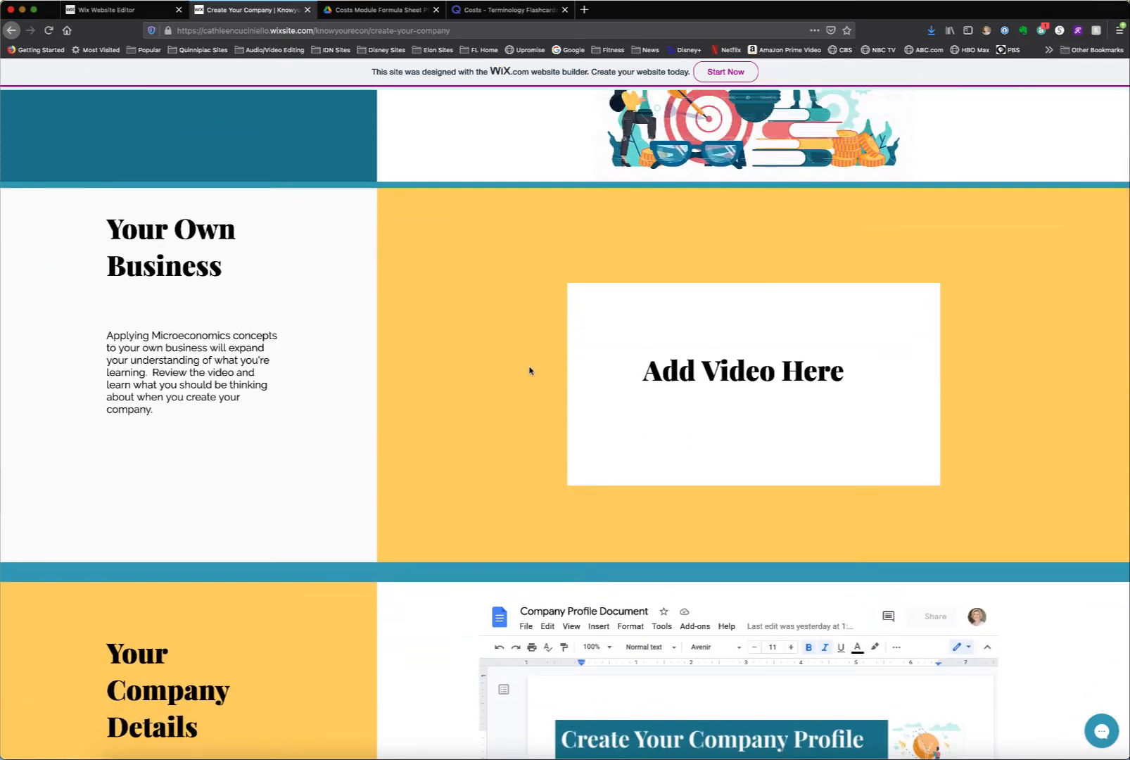
pyautogui.scroll(-3)
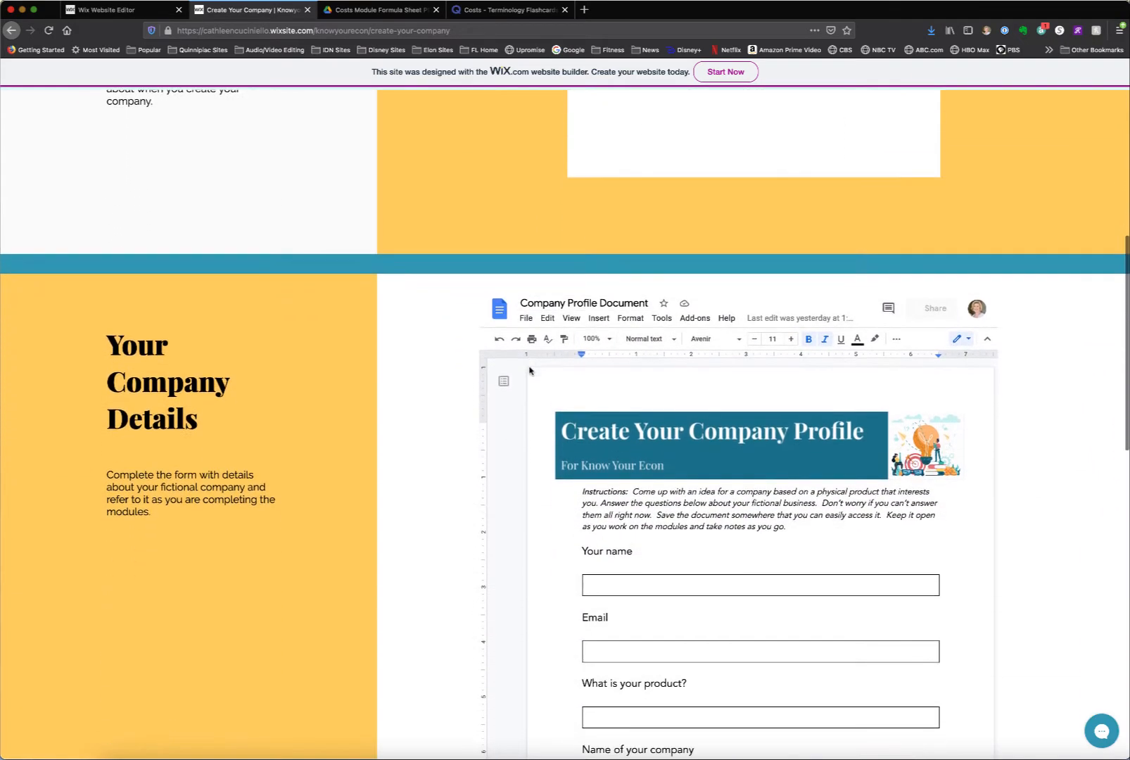
pyautogui.scroll(-3)
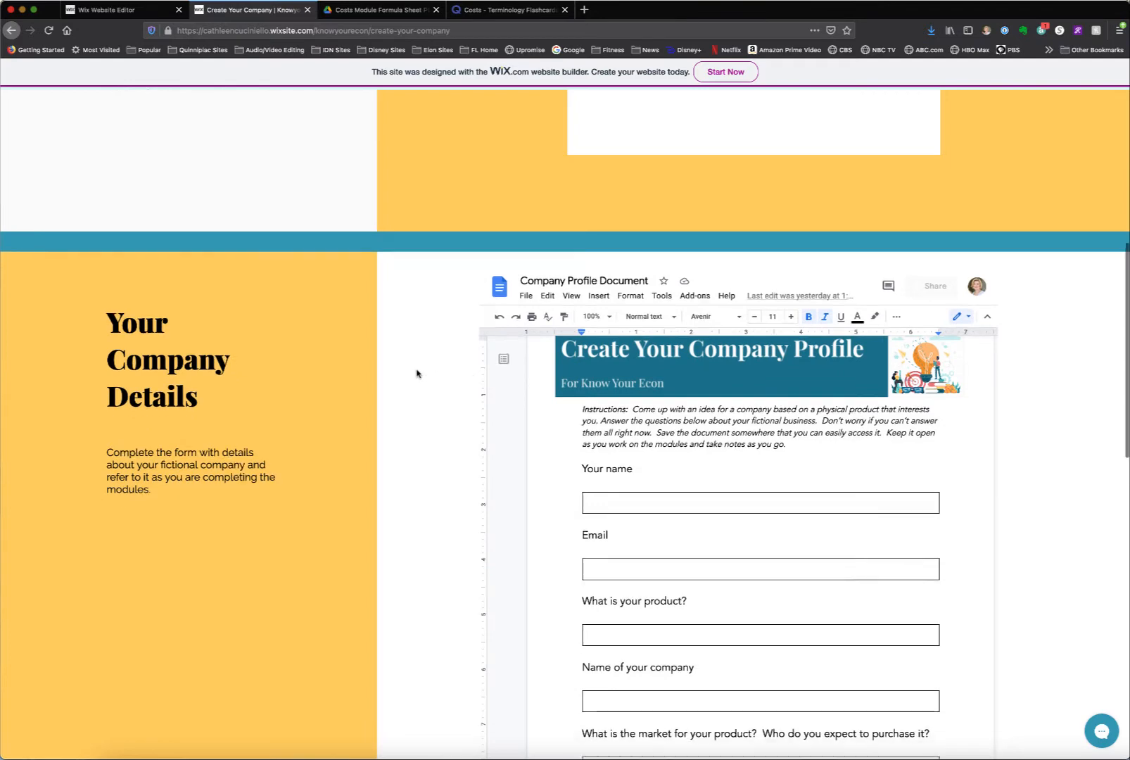
pyautogui.scroll(-3)
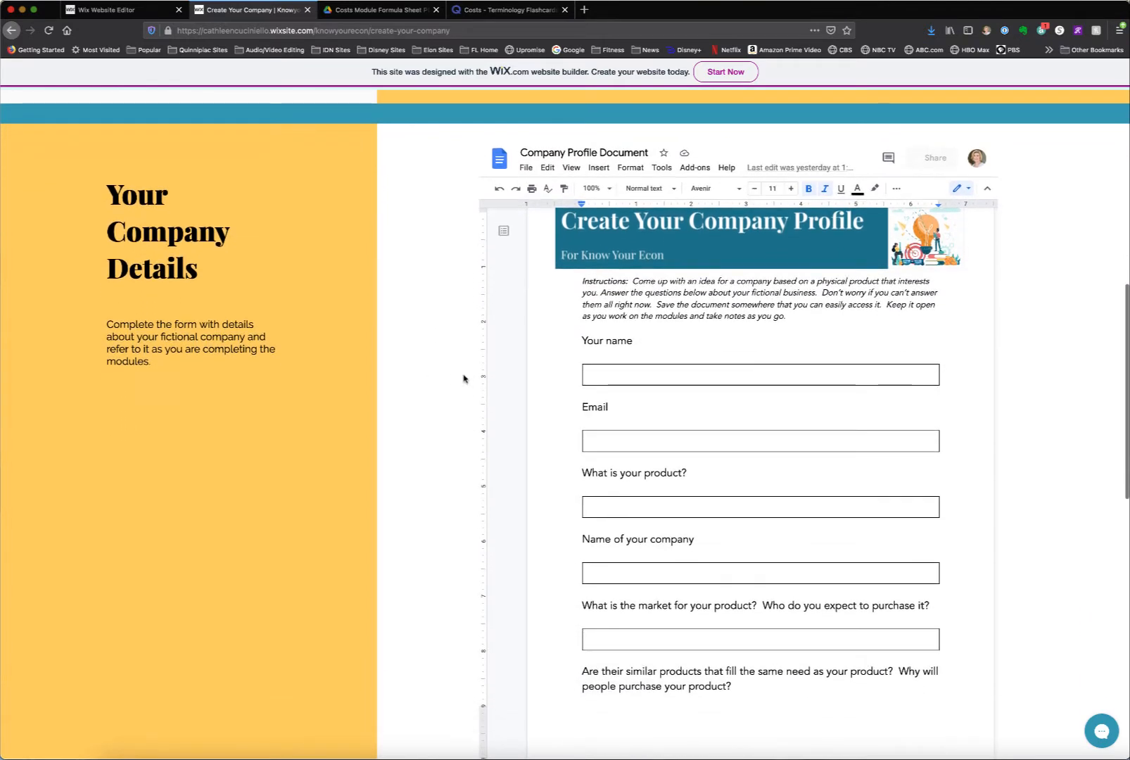
# Step: Continue down to the Let's Learn section with the Visit the Modules button and footer
pyautogui.scroll(3)
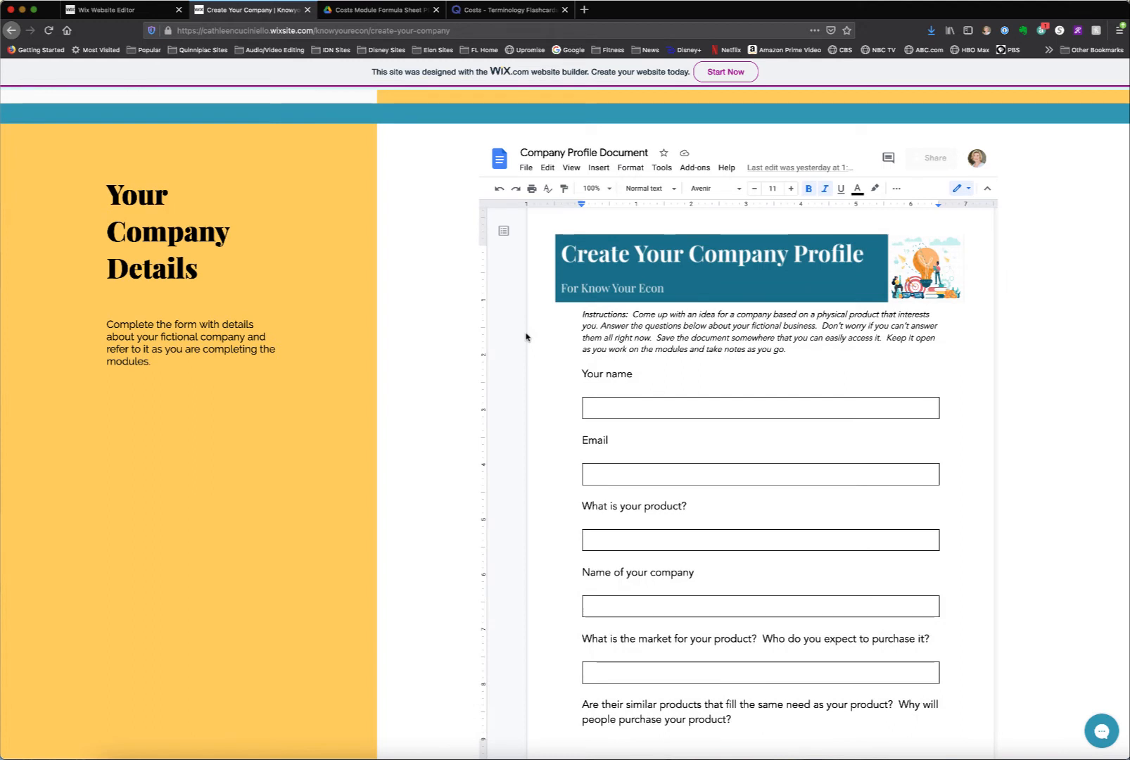
pyautogui.moveTo(568, 311)
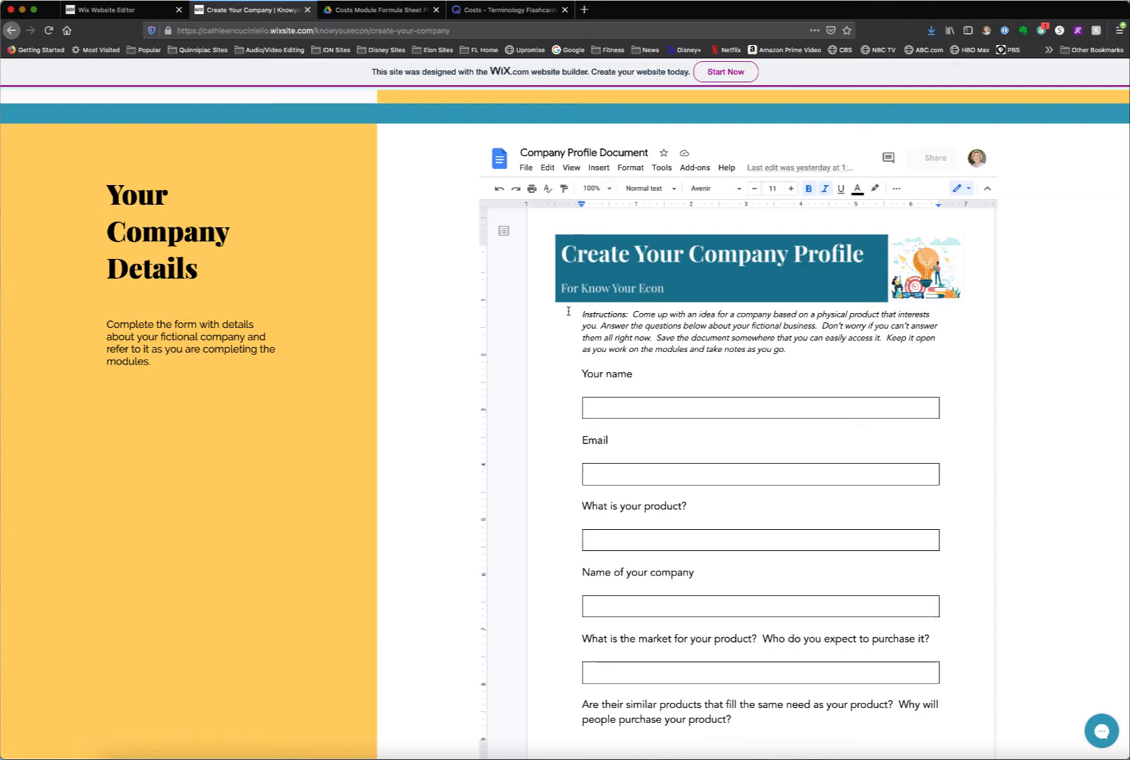
pyautogui.scroll(-3)
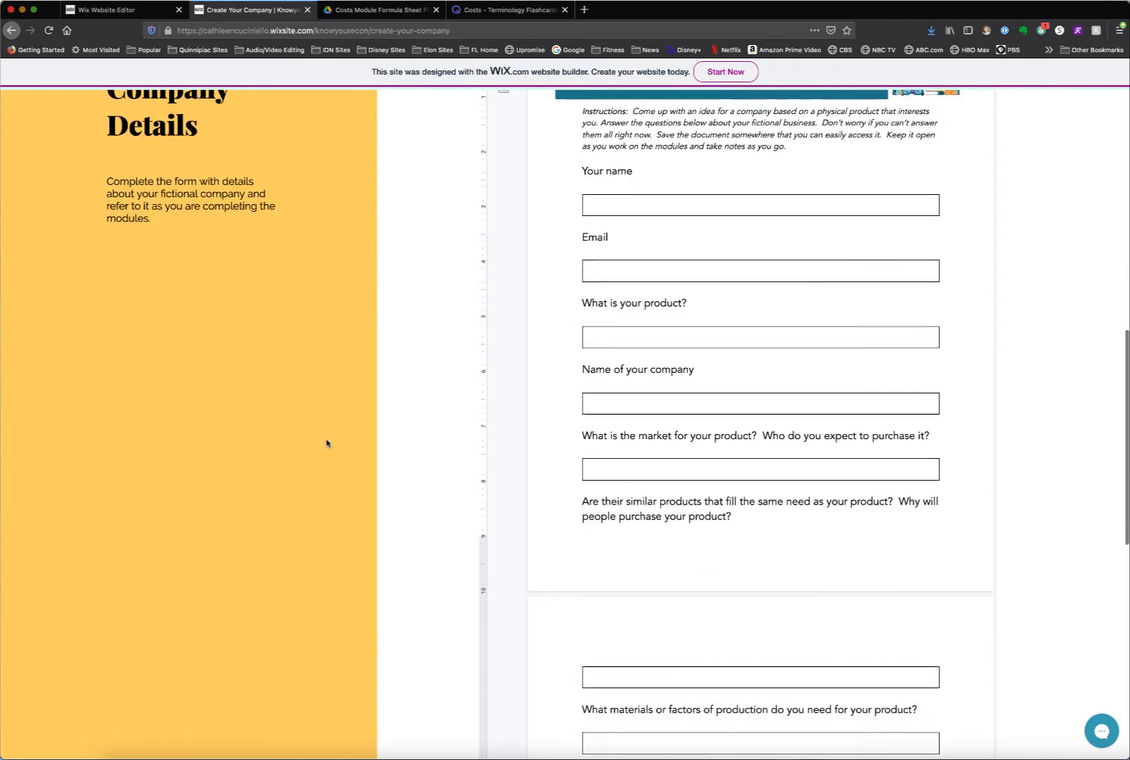
pyautogui.scroll(-3)
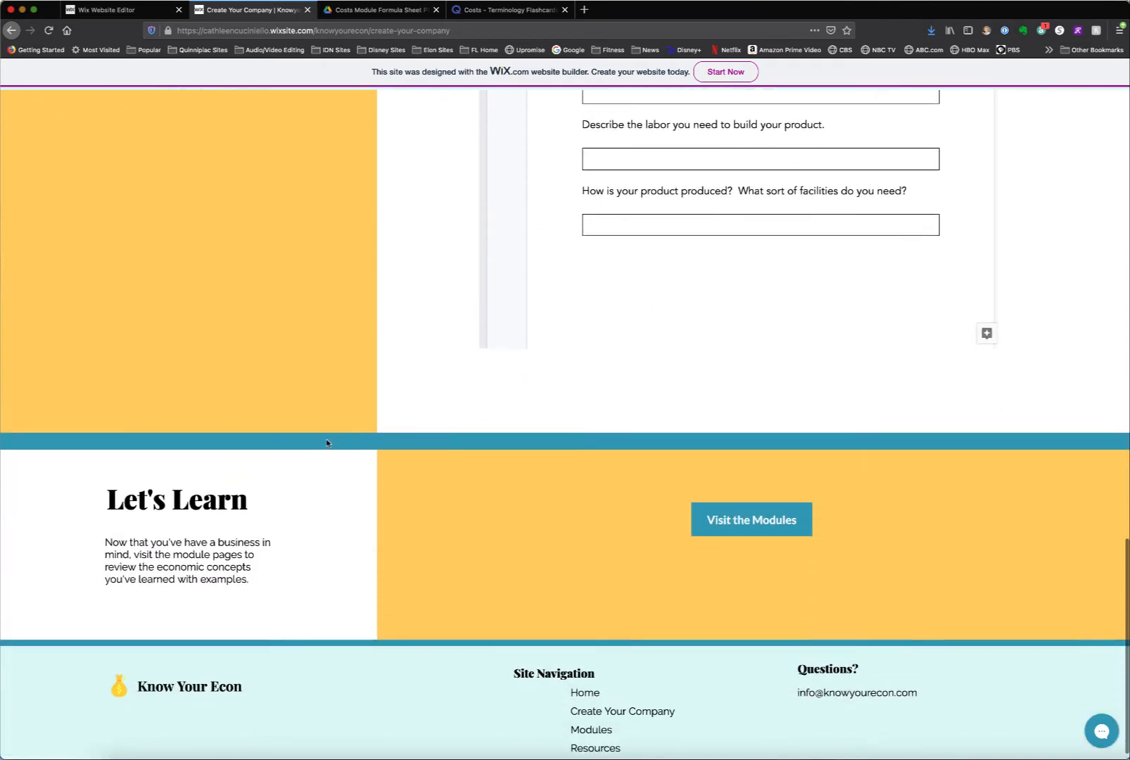
# Step: Use Visit the Modules to reach the twelve numbered topic links under Let's Get Started
pyautogui.click(751, 520)
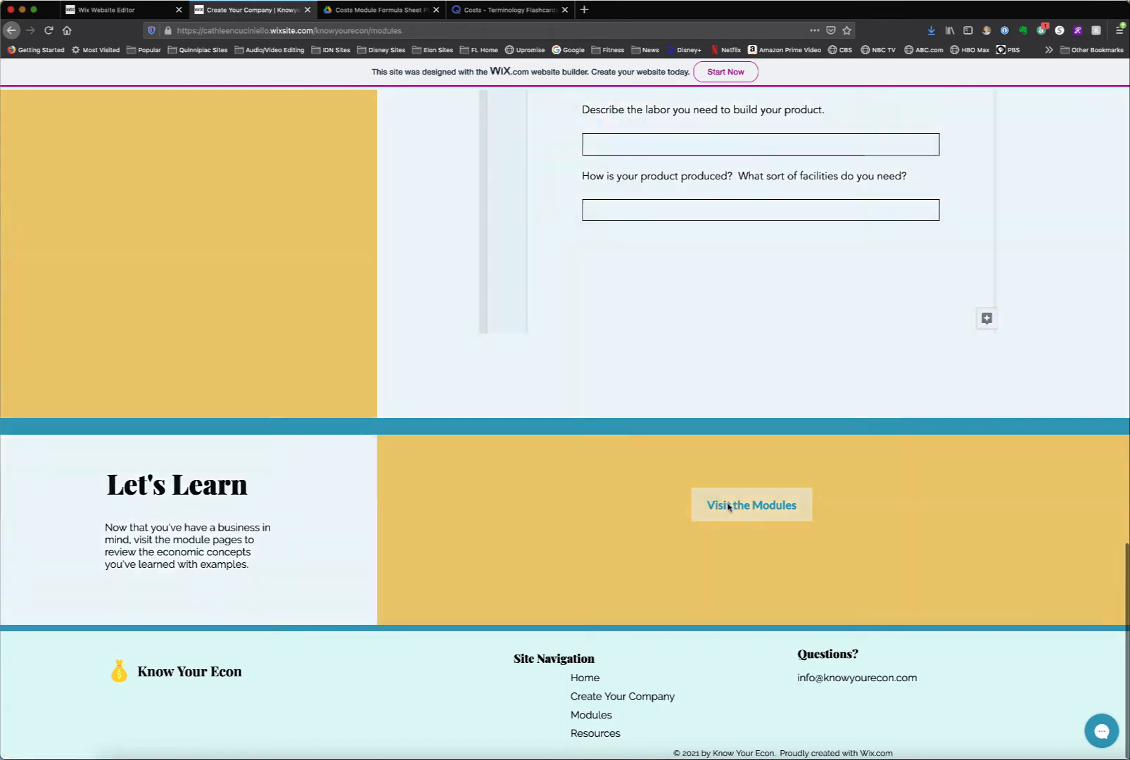
pyautogui.click(750, 505)
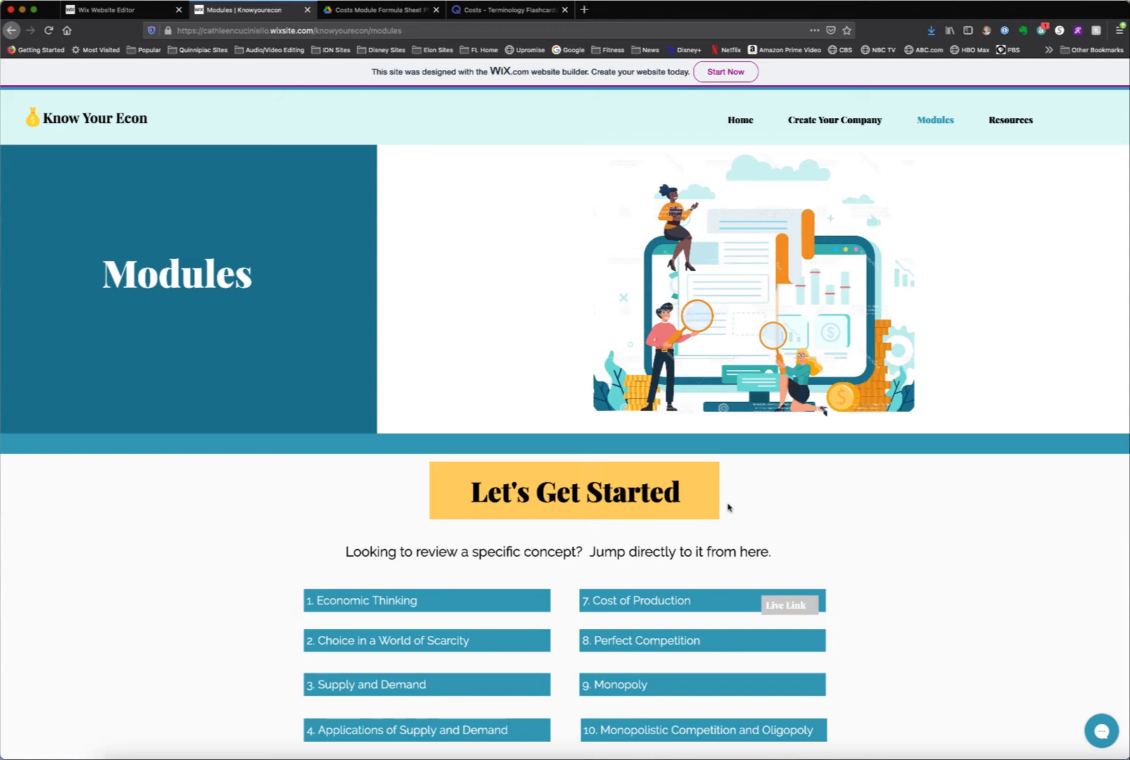
pyautogui.scroll(-3)
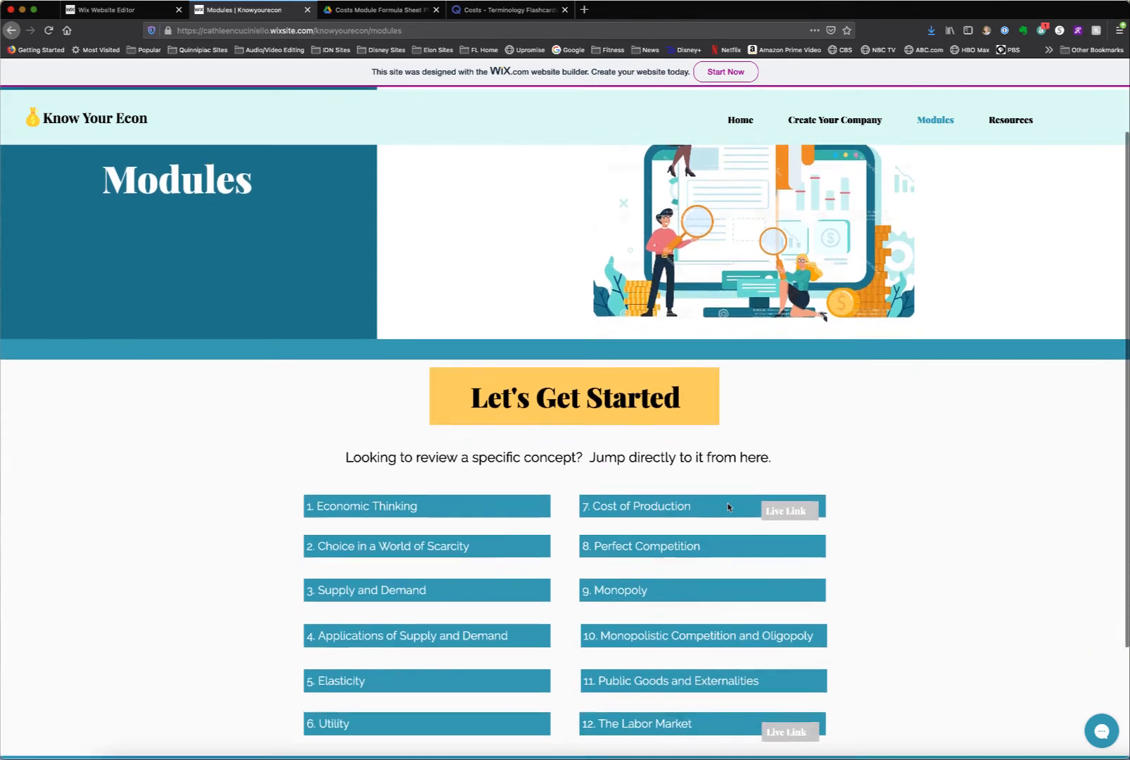
pyautogui.scroll(-3)
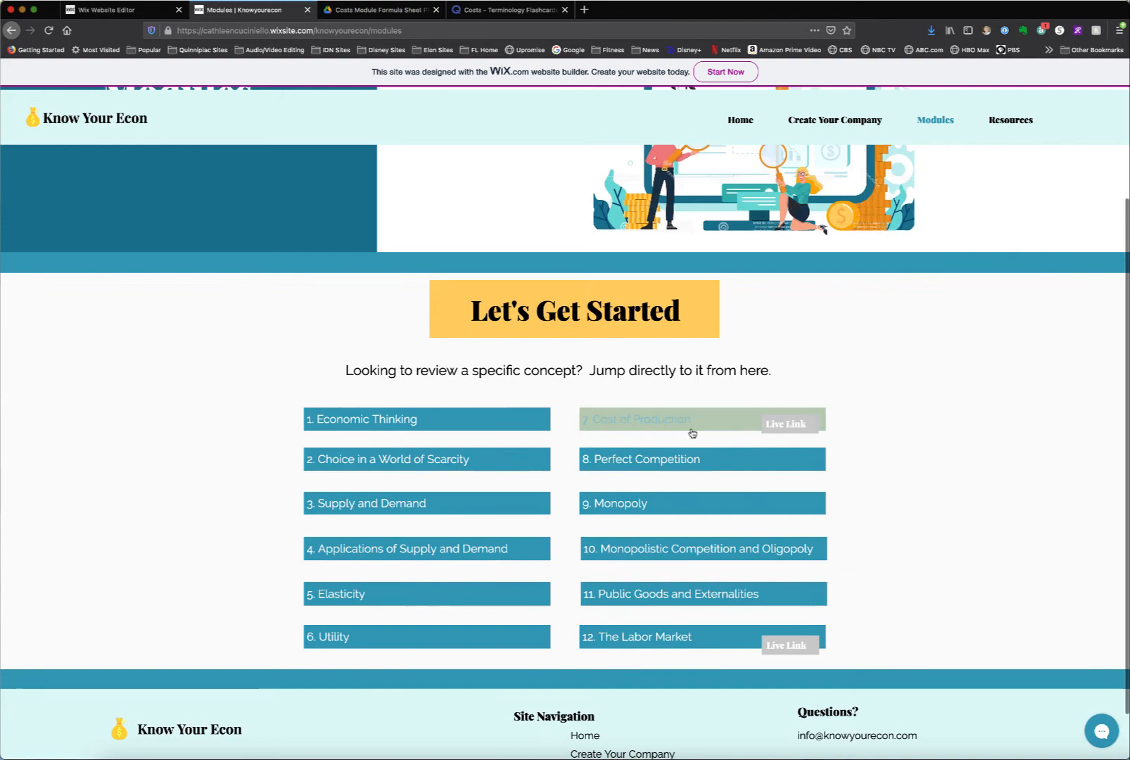
# Step: Choose '7. Cost of Production' and scroll past its video to Definitions & Equations
pyautogui.click(641, 419)
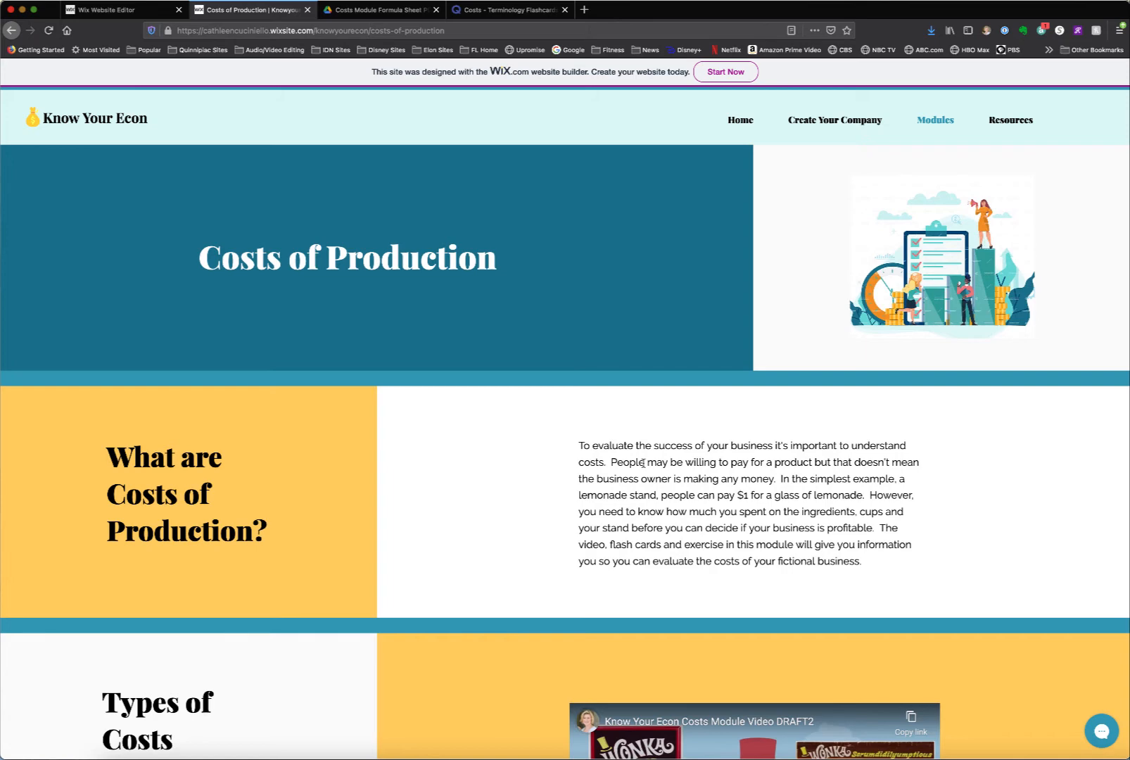
pyautogui.scroll(-3)
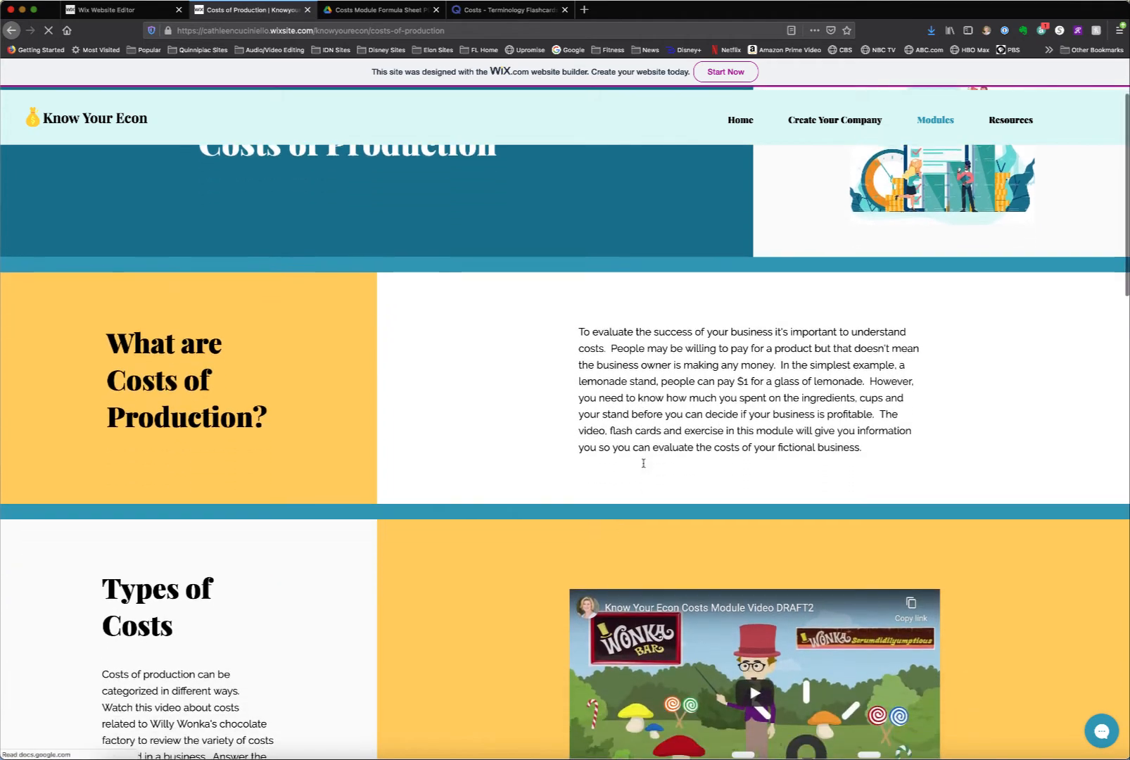
pyautogui.scroll(-3)
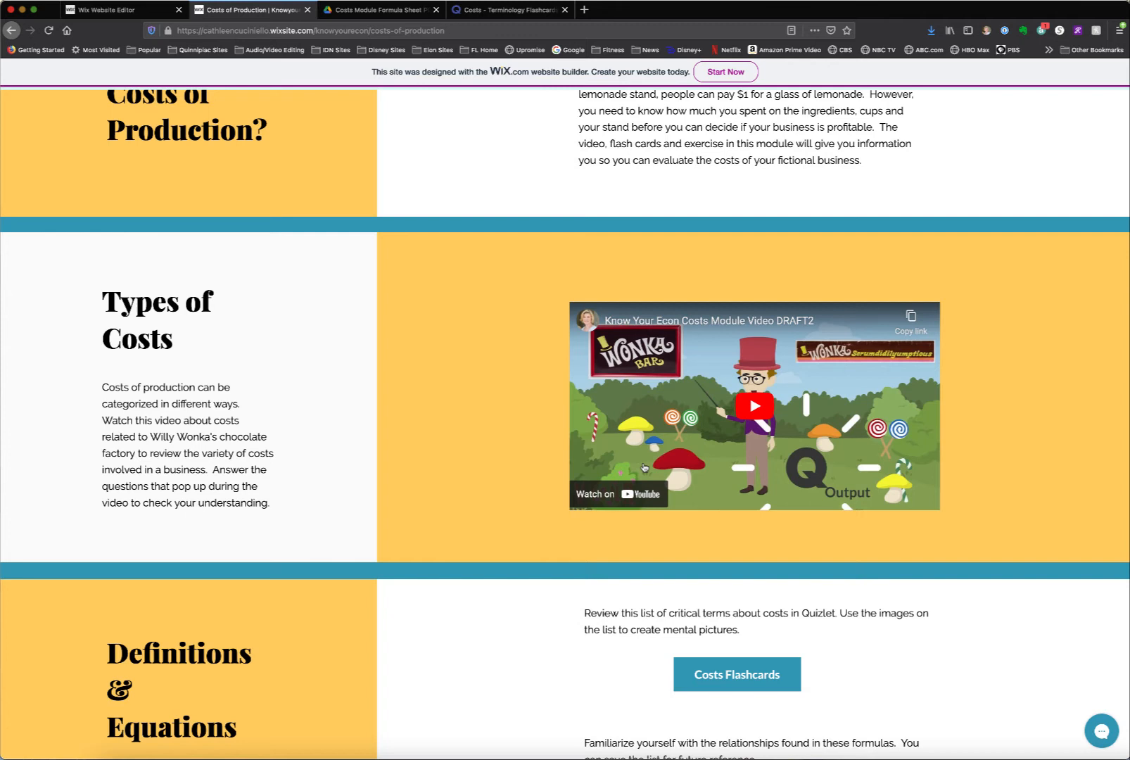
pyautogui.moveTo(654, 471)
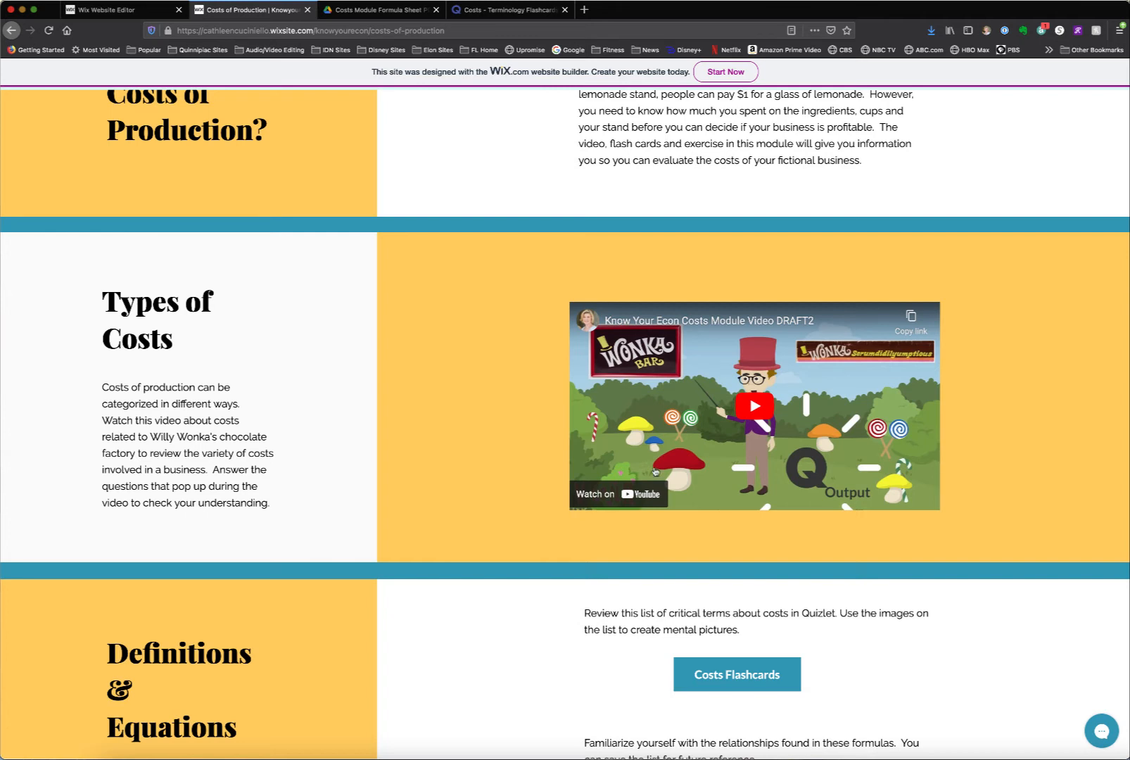
pyautogui.scroll(-3)
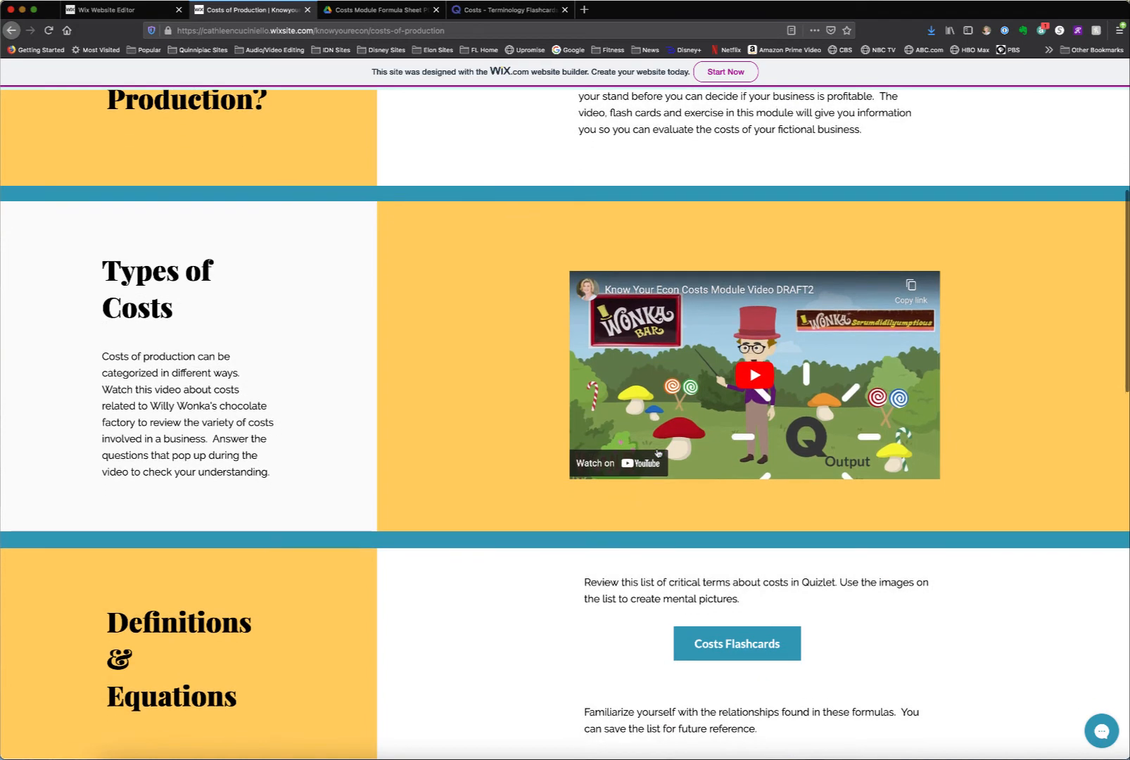
pyautogui.scroll(-3)
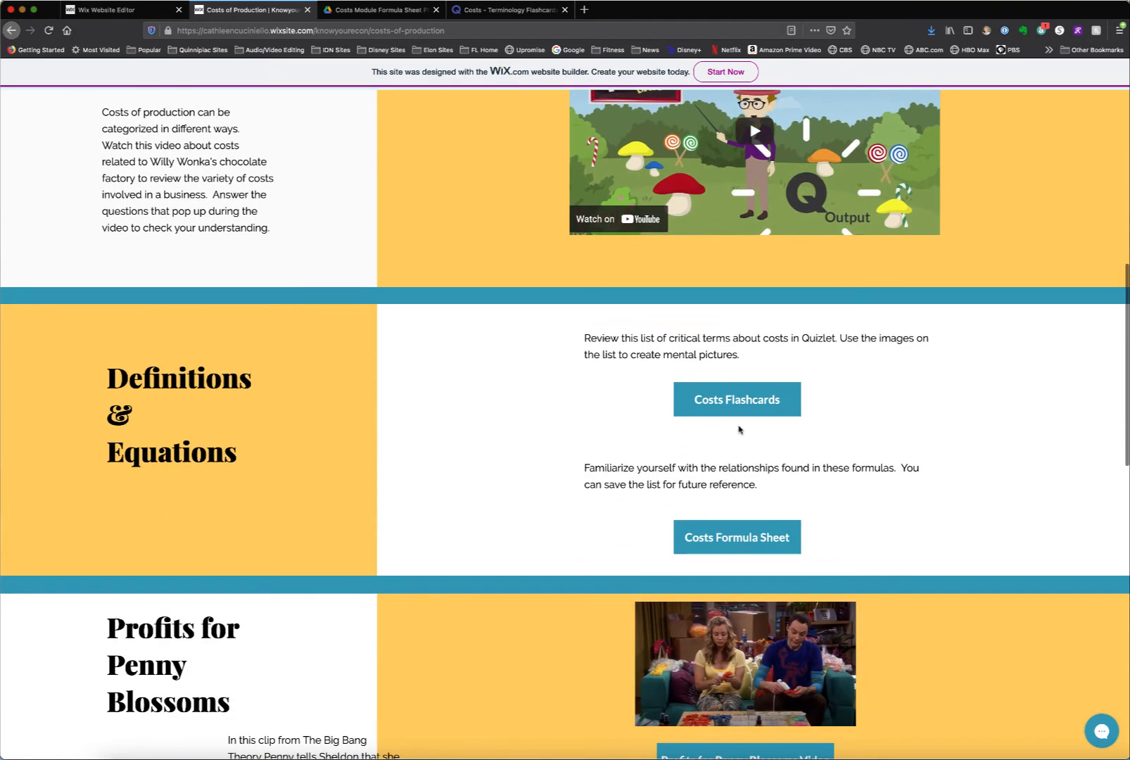
# Step: Launch the Costs Flashcards Quizlet set, then switch back to the module page tab
pyautogui.click(736, 400)
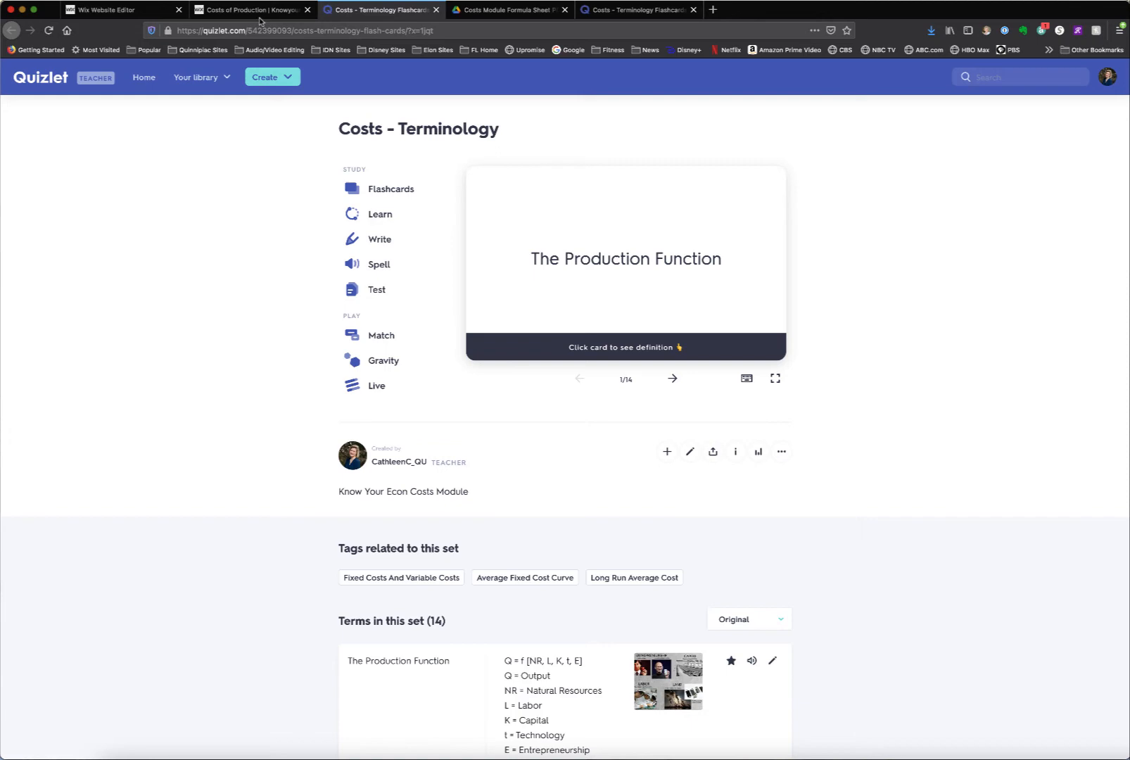
pyautogui.click(250, 10)
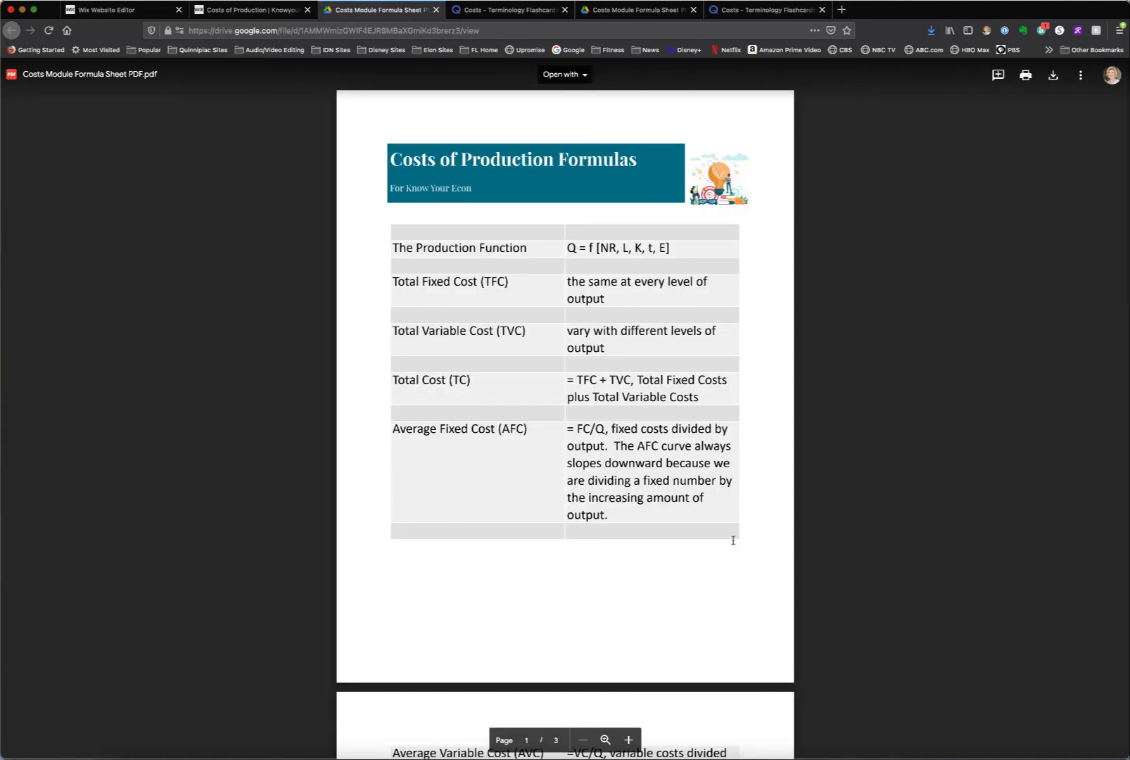
pyautogui.moveTo(287, 87)
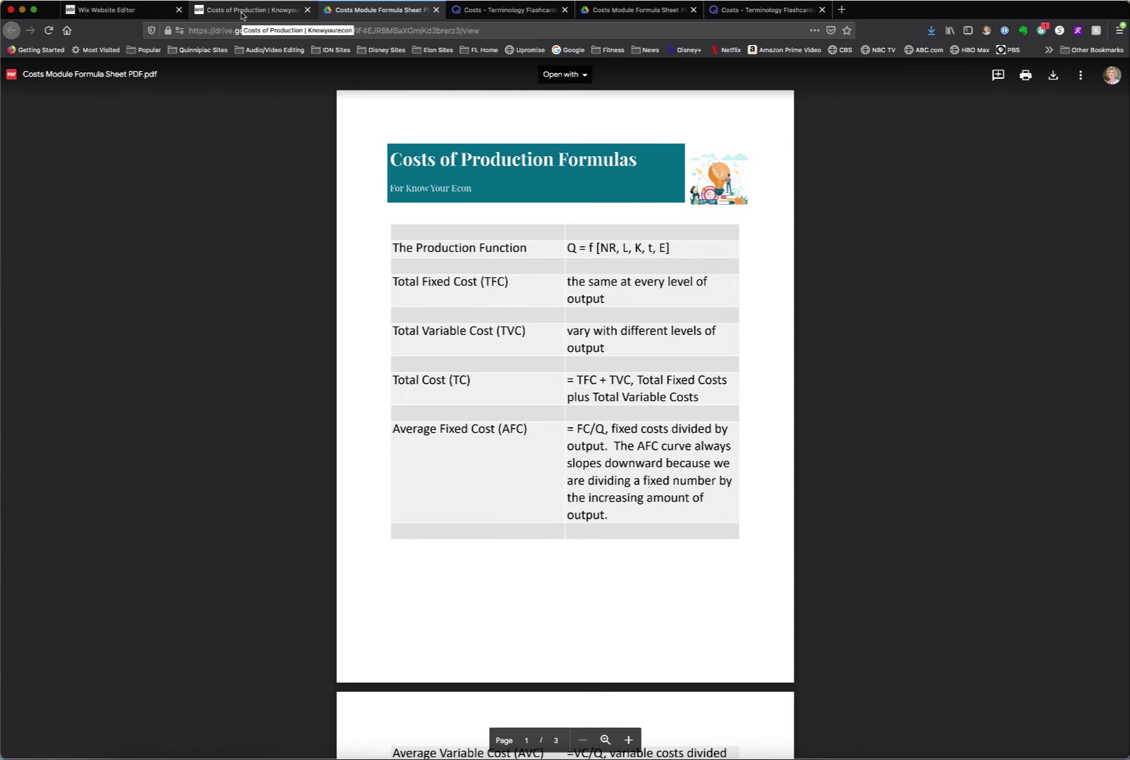
# Step: Back on the module tab, scroll through the Penny Blossoms cost chart to the Explain This! Flipgrid section
pyautogui.click(249, 10)
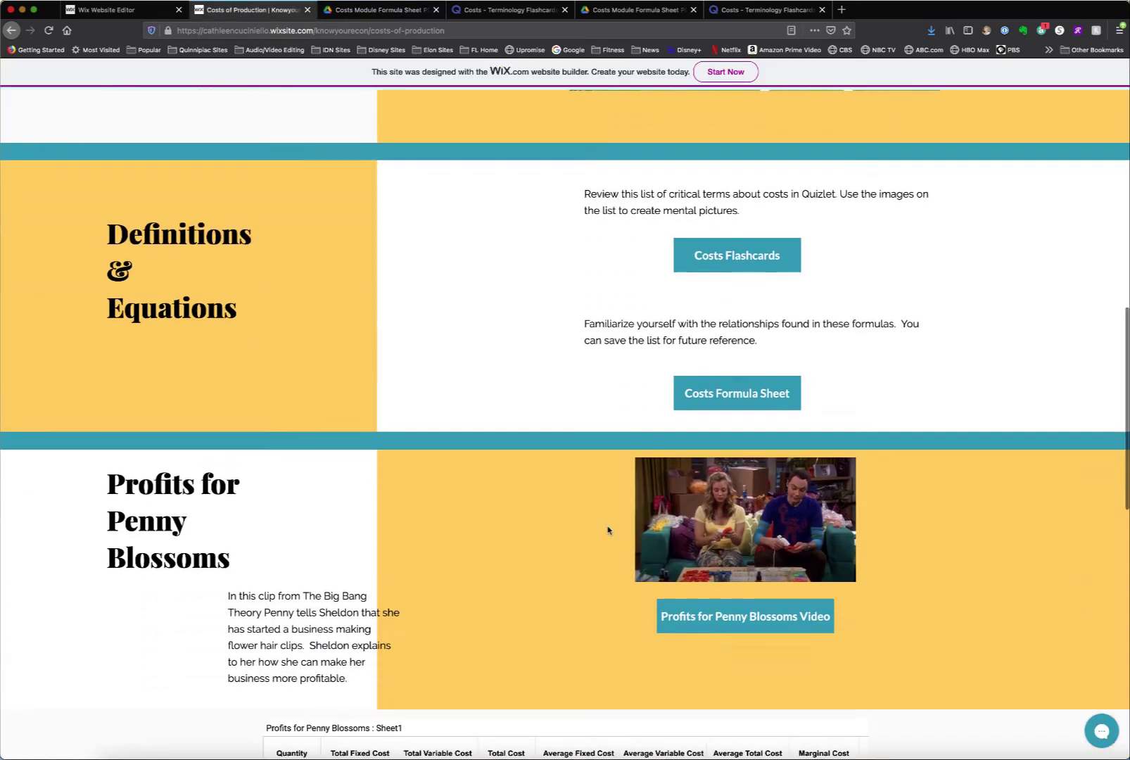
pyautogui.scroll(-3)
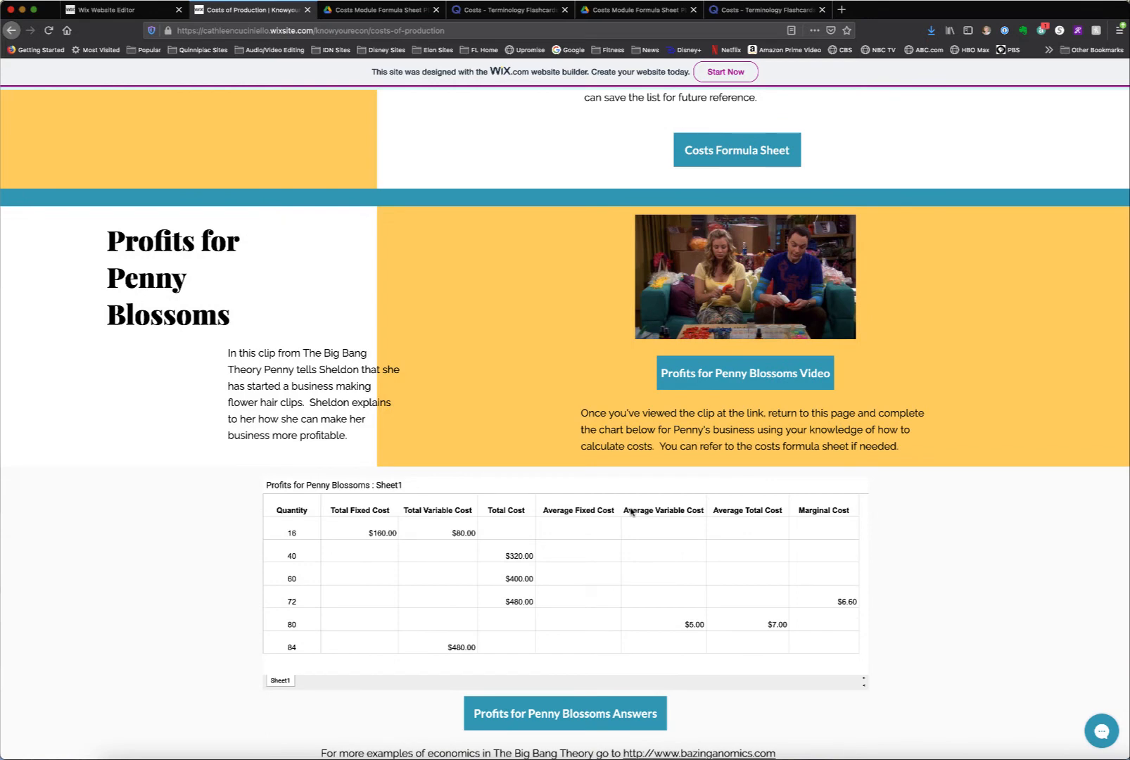
pyautogui.scroll(-3)
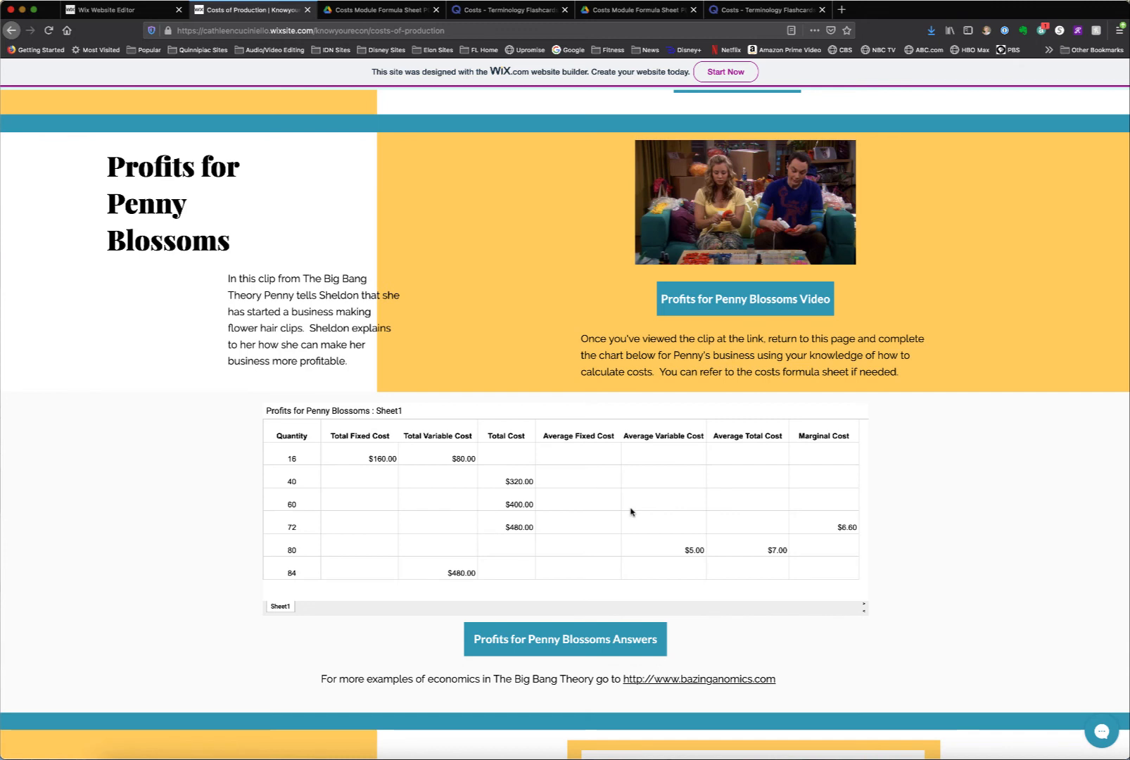
pyautogui.moveTo(495, 476)
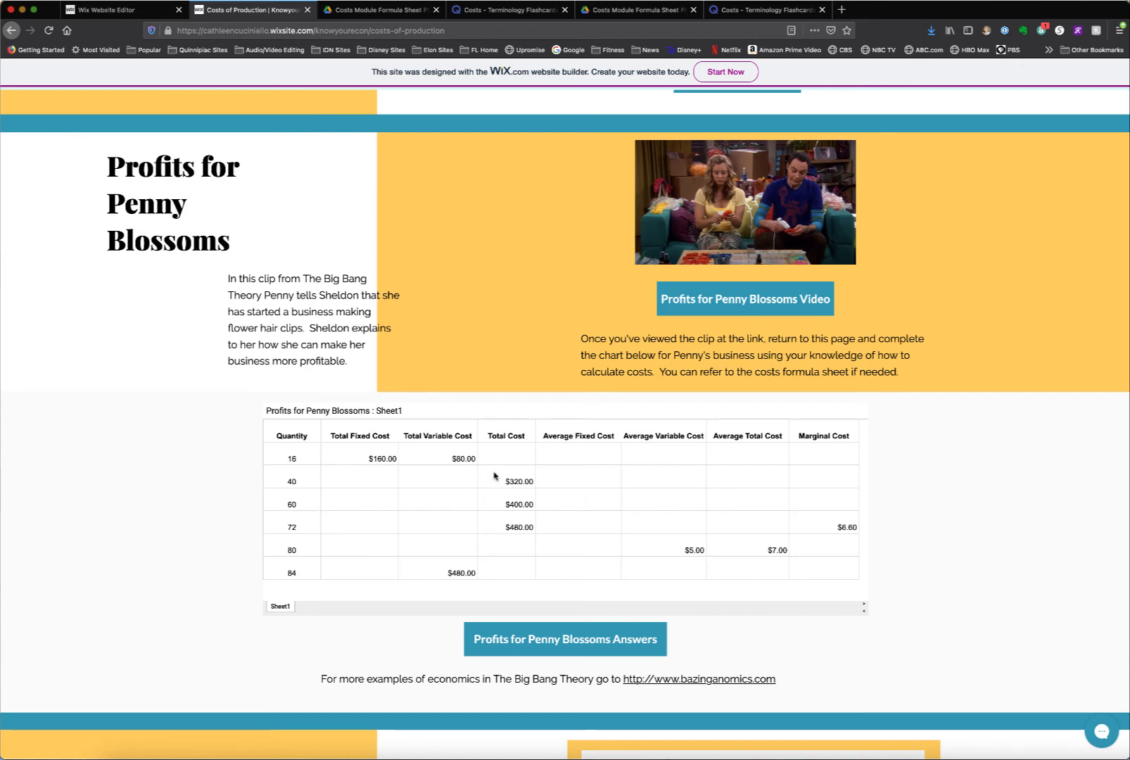
pyautogui.moveTo(531, 531)
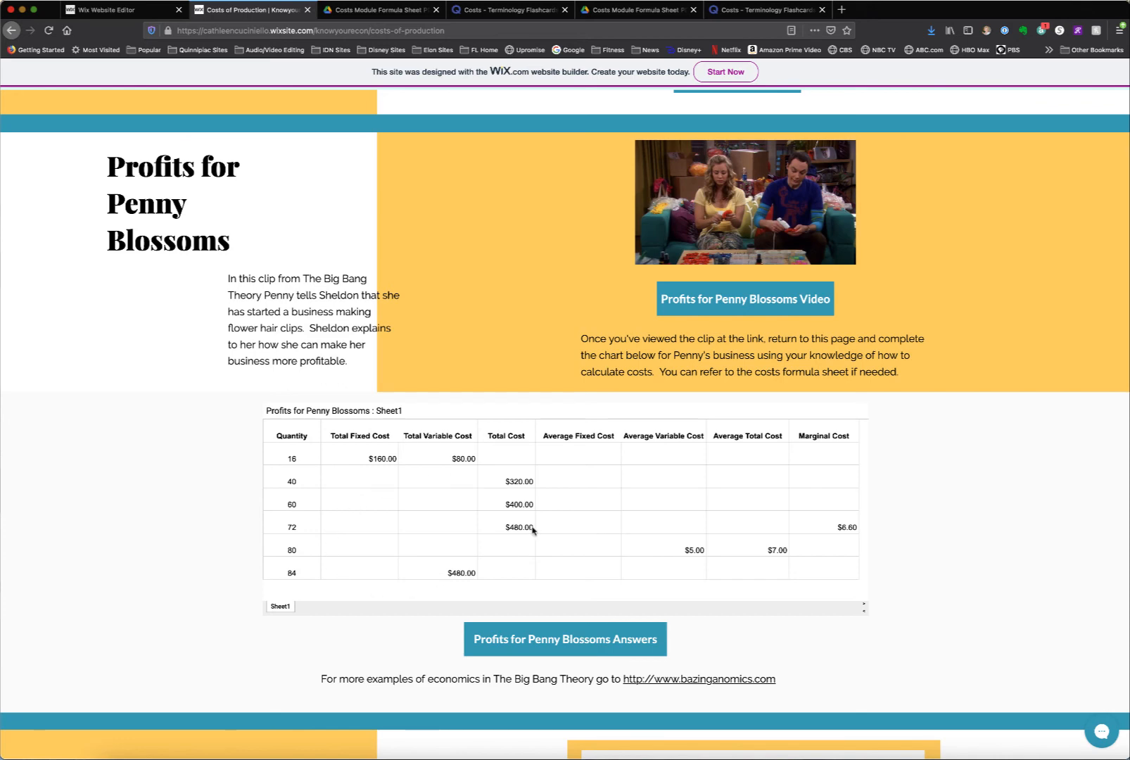
pyautogui.scroll(-3)
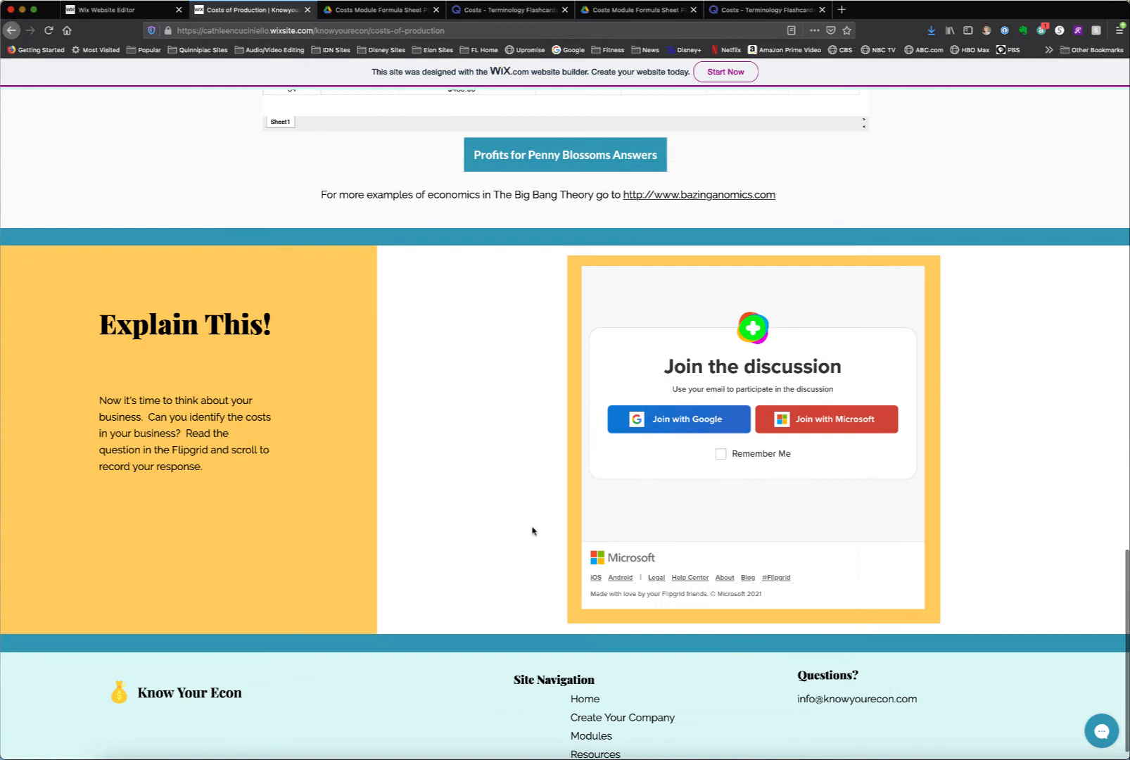